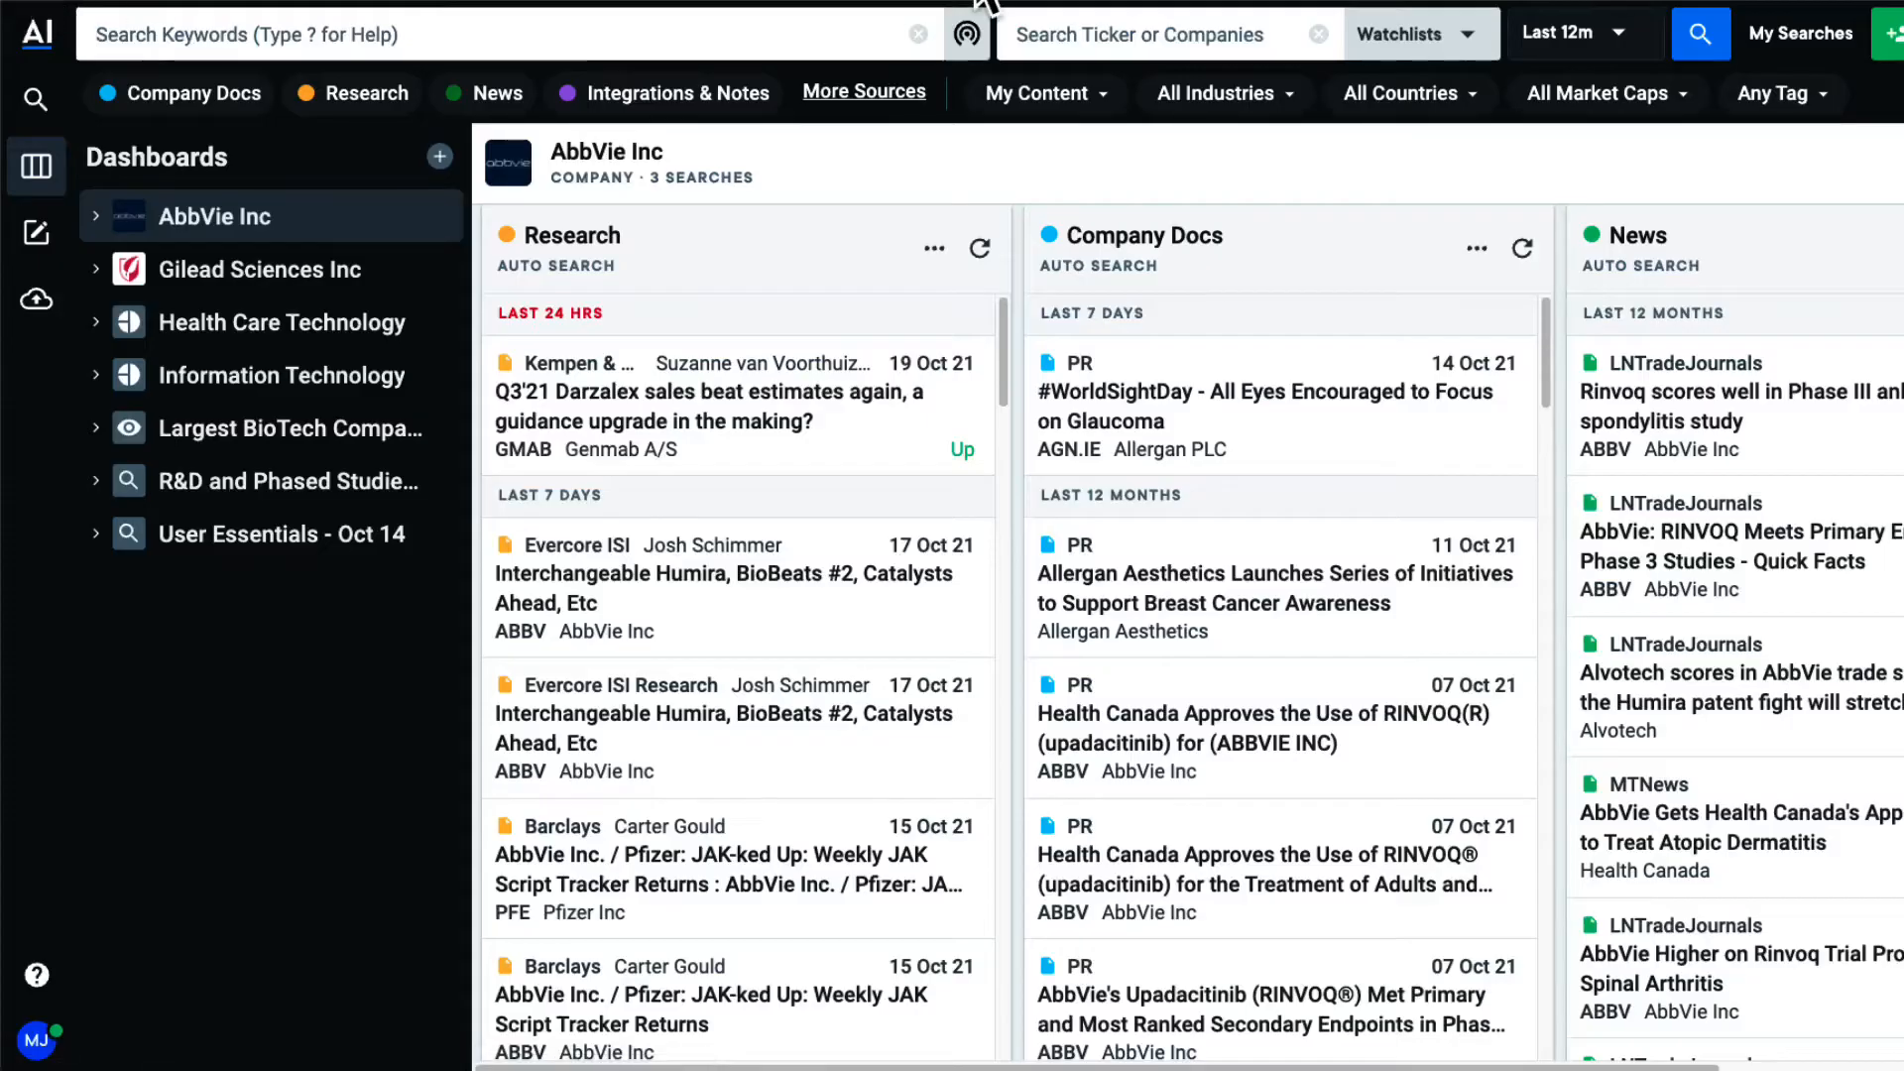
Step: Search Accenture and add The Boston Consulting Group, then clear all companies from the search
{"action": "type", "text": "accenture"}
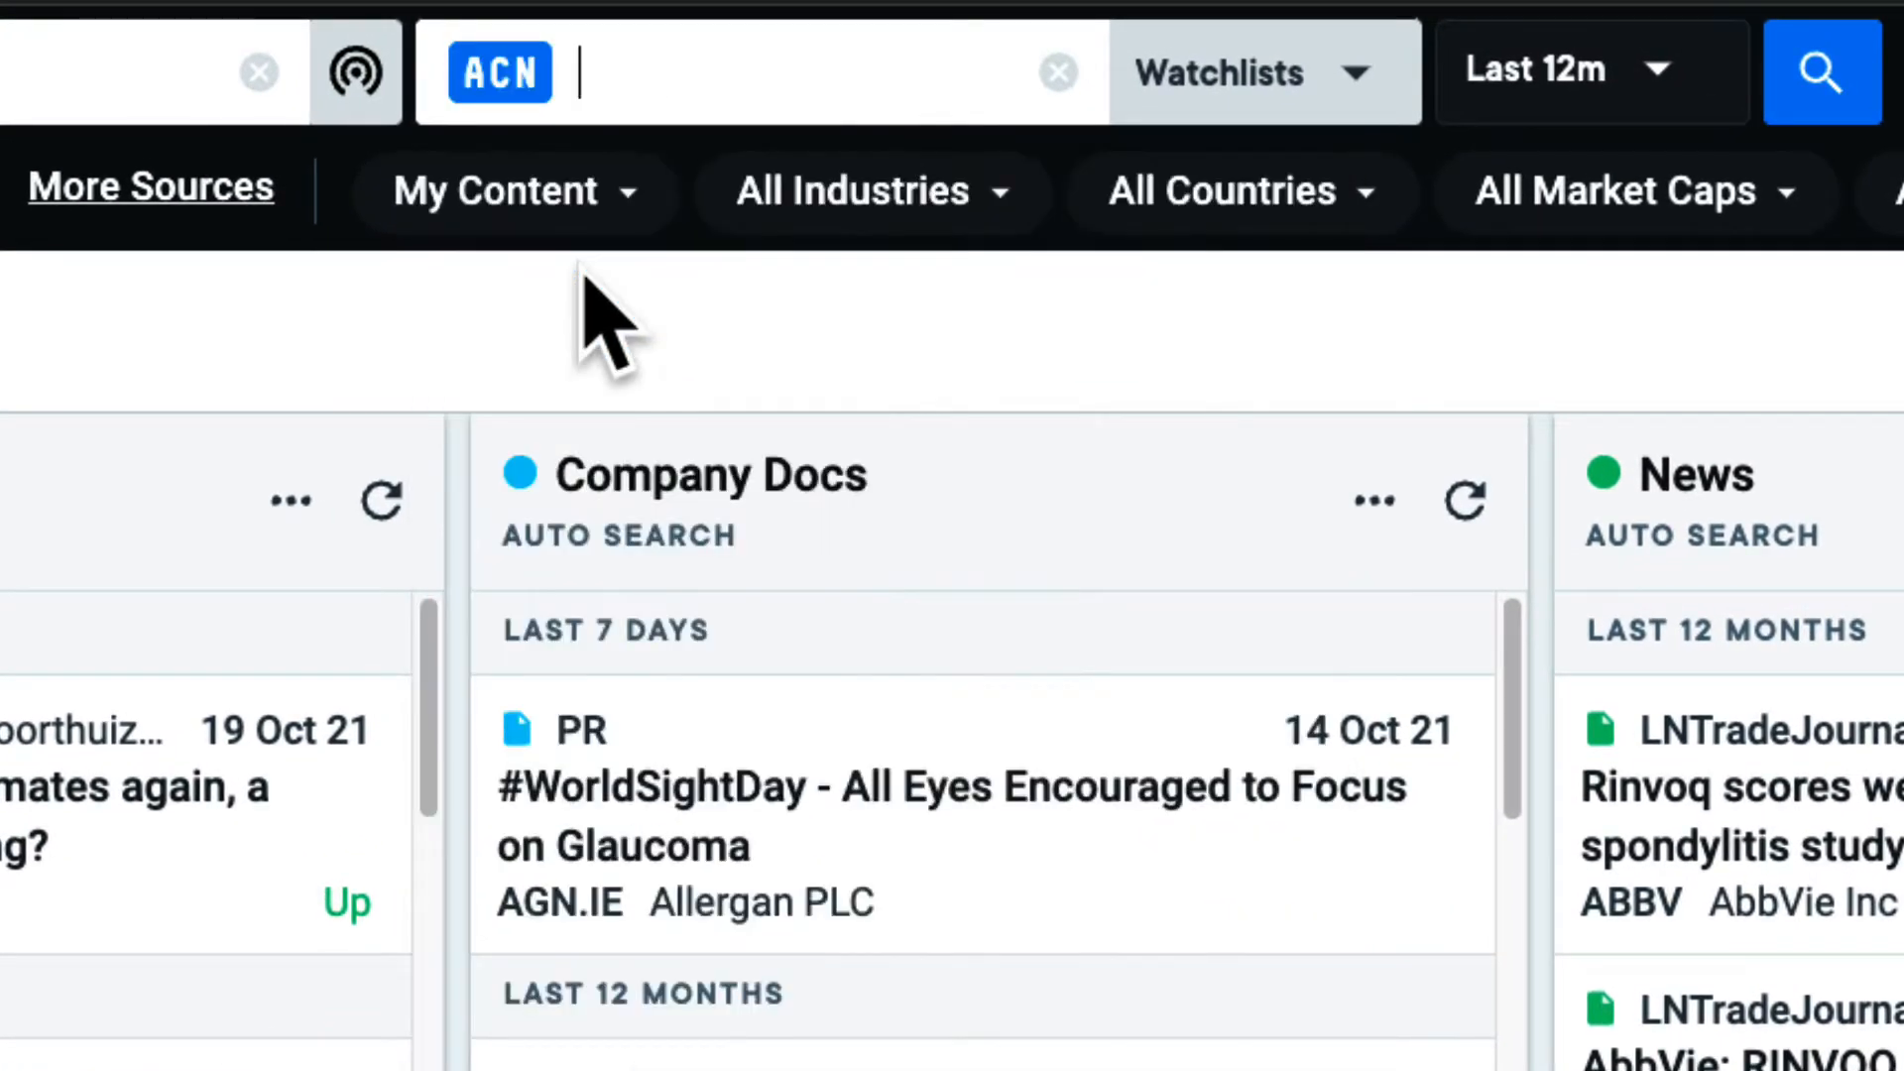
{"action": "type", "text": "boston consulting"}
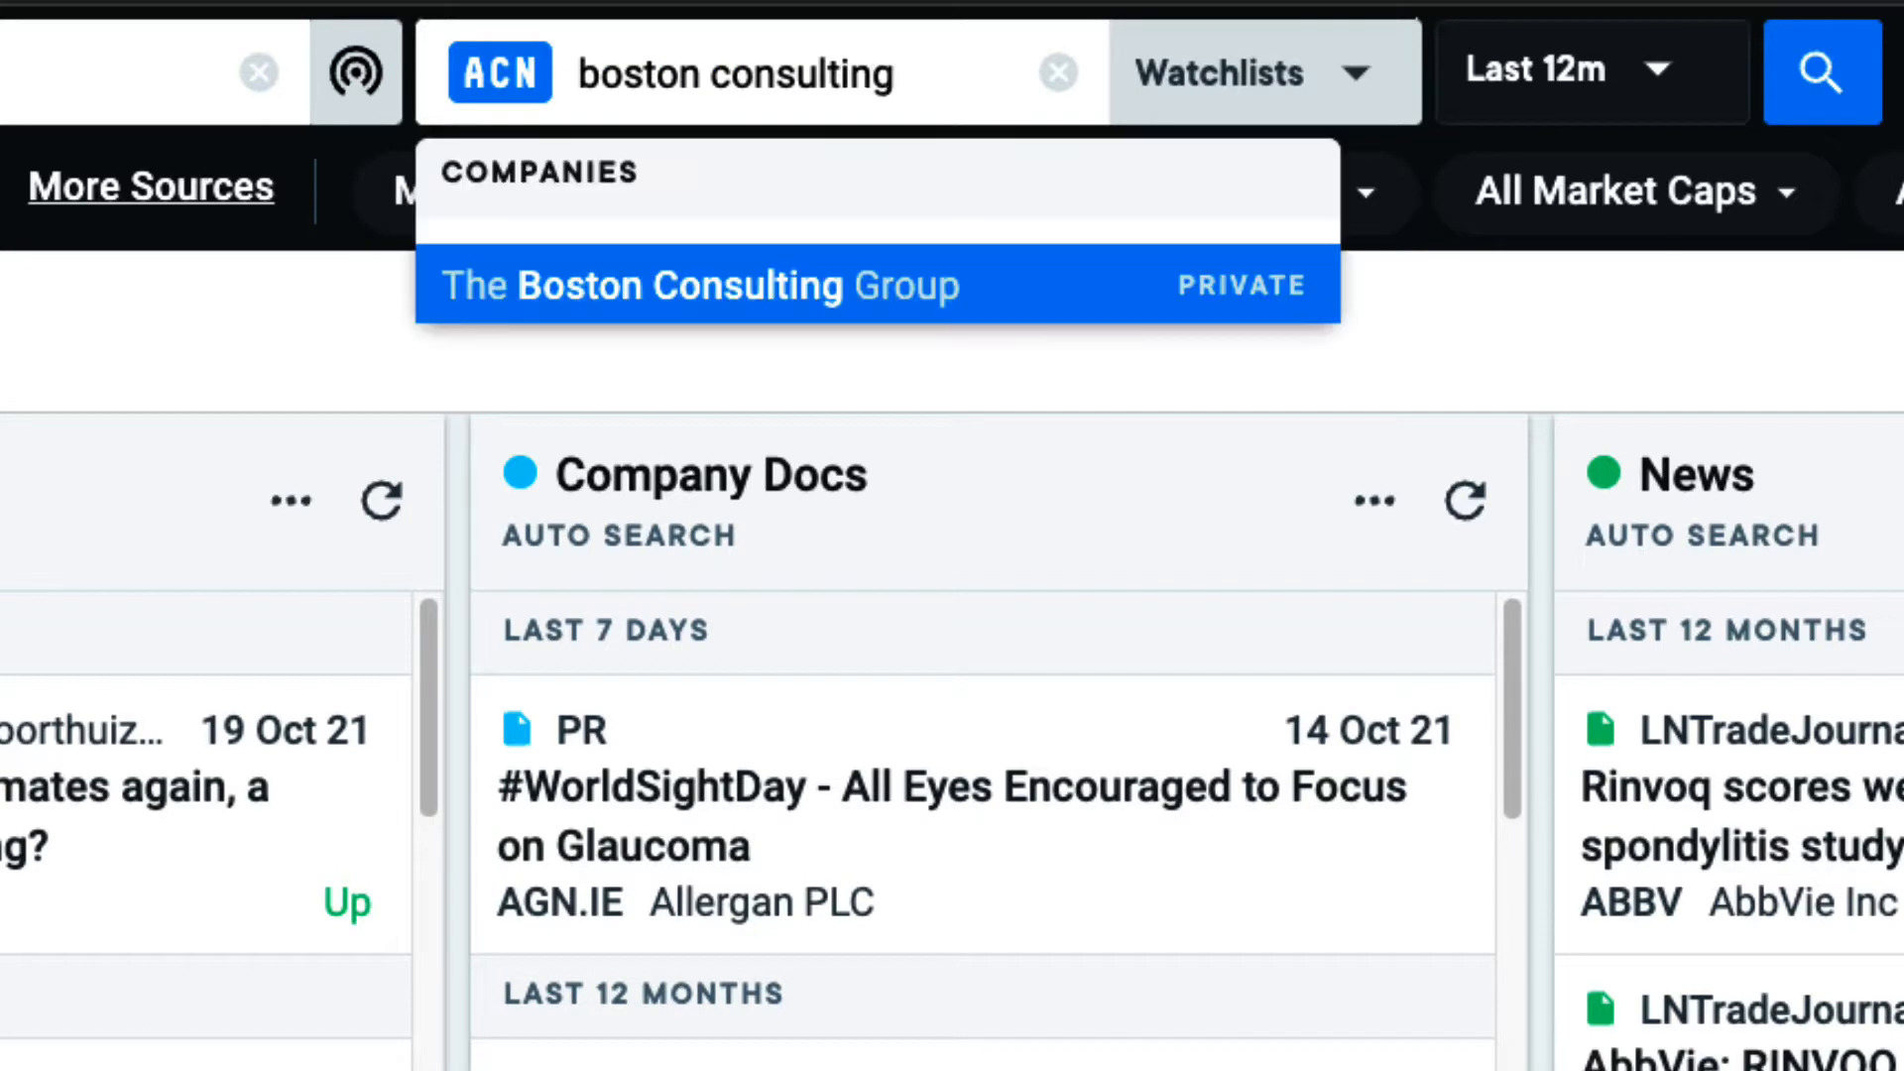
{"action": "left_click", "coordinate": [698, 286]}
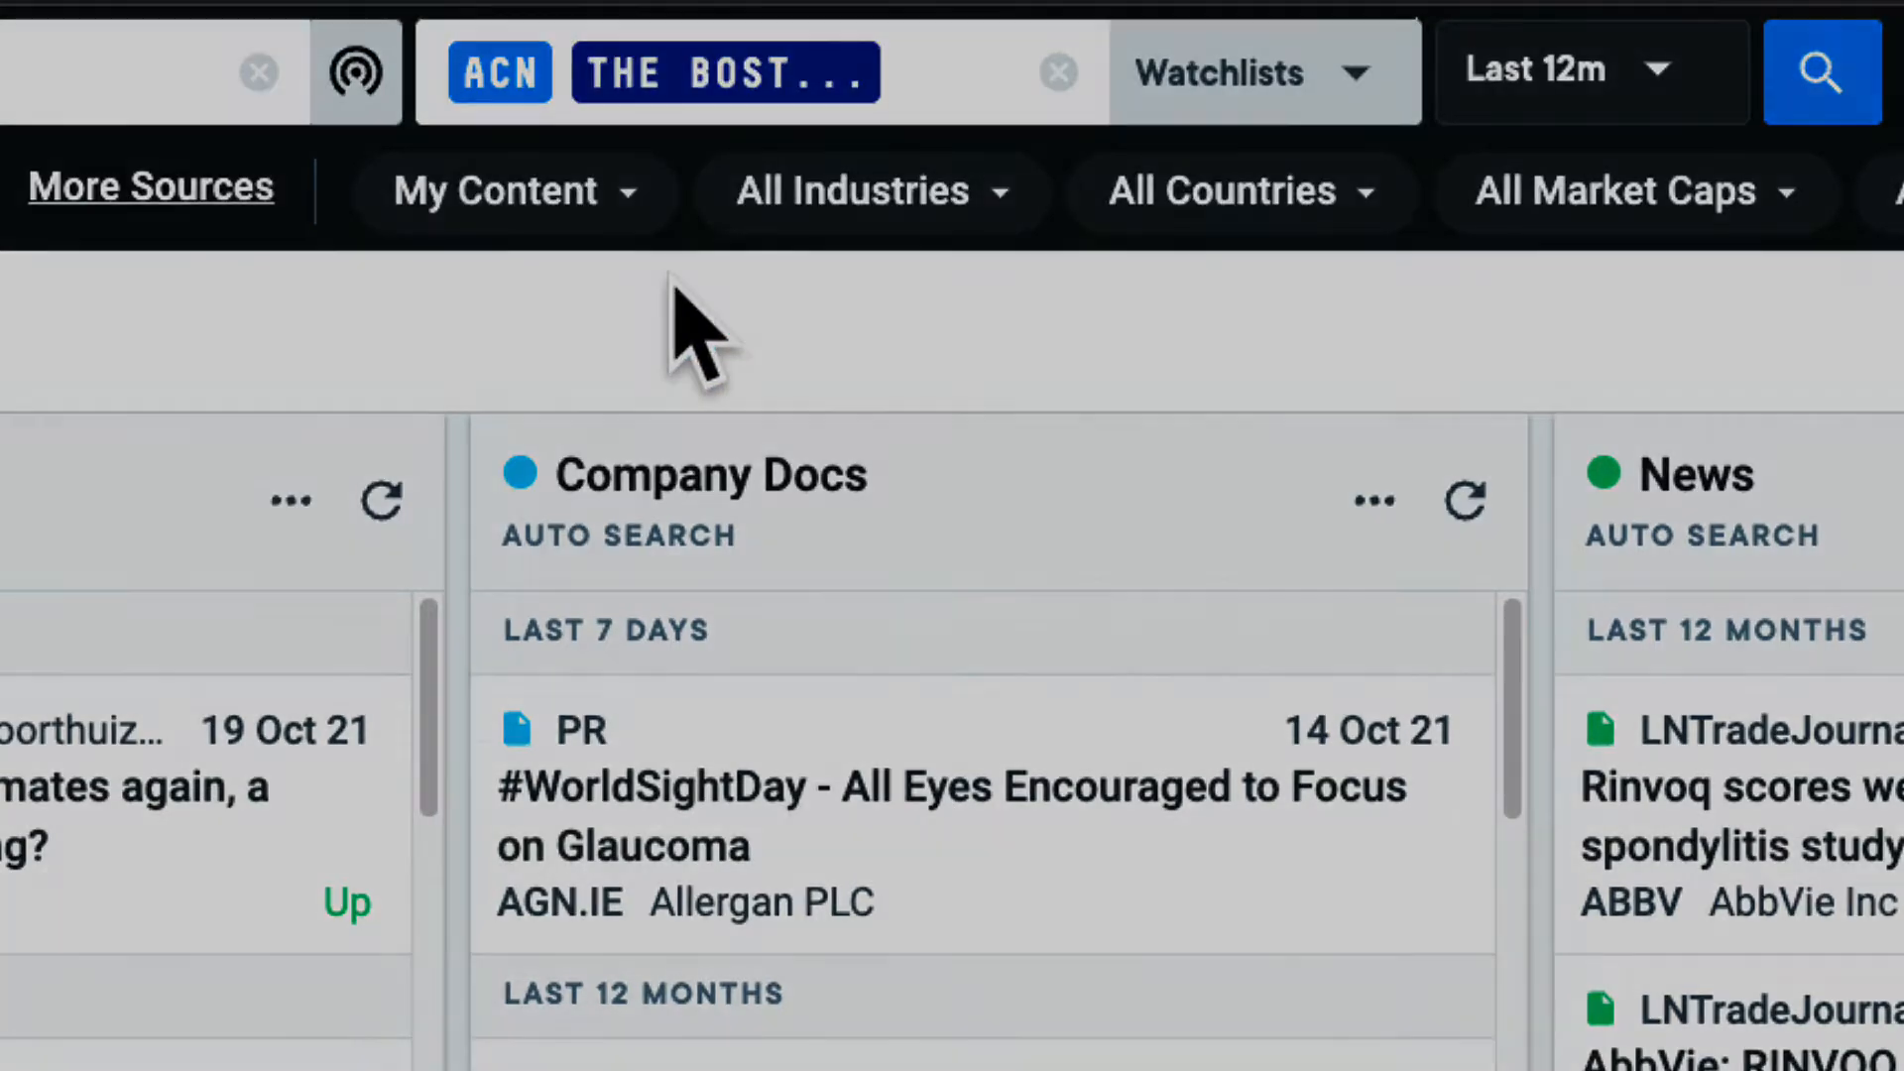
{"action": "left_click", "coordinate": [1057, 71]}
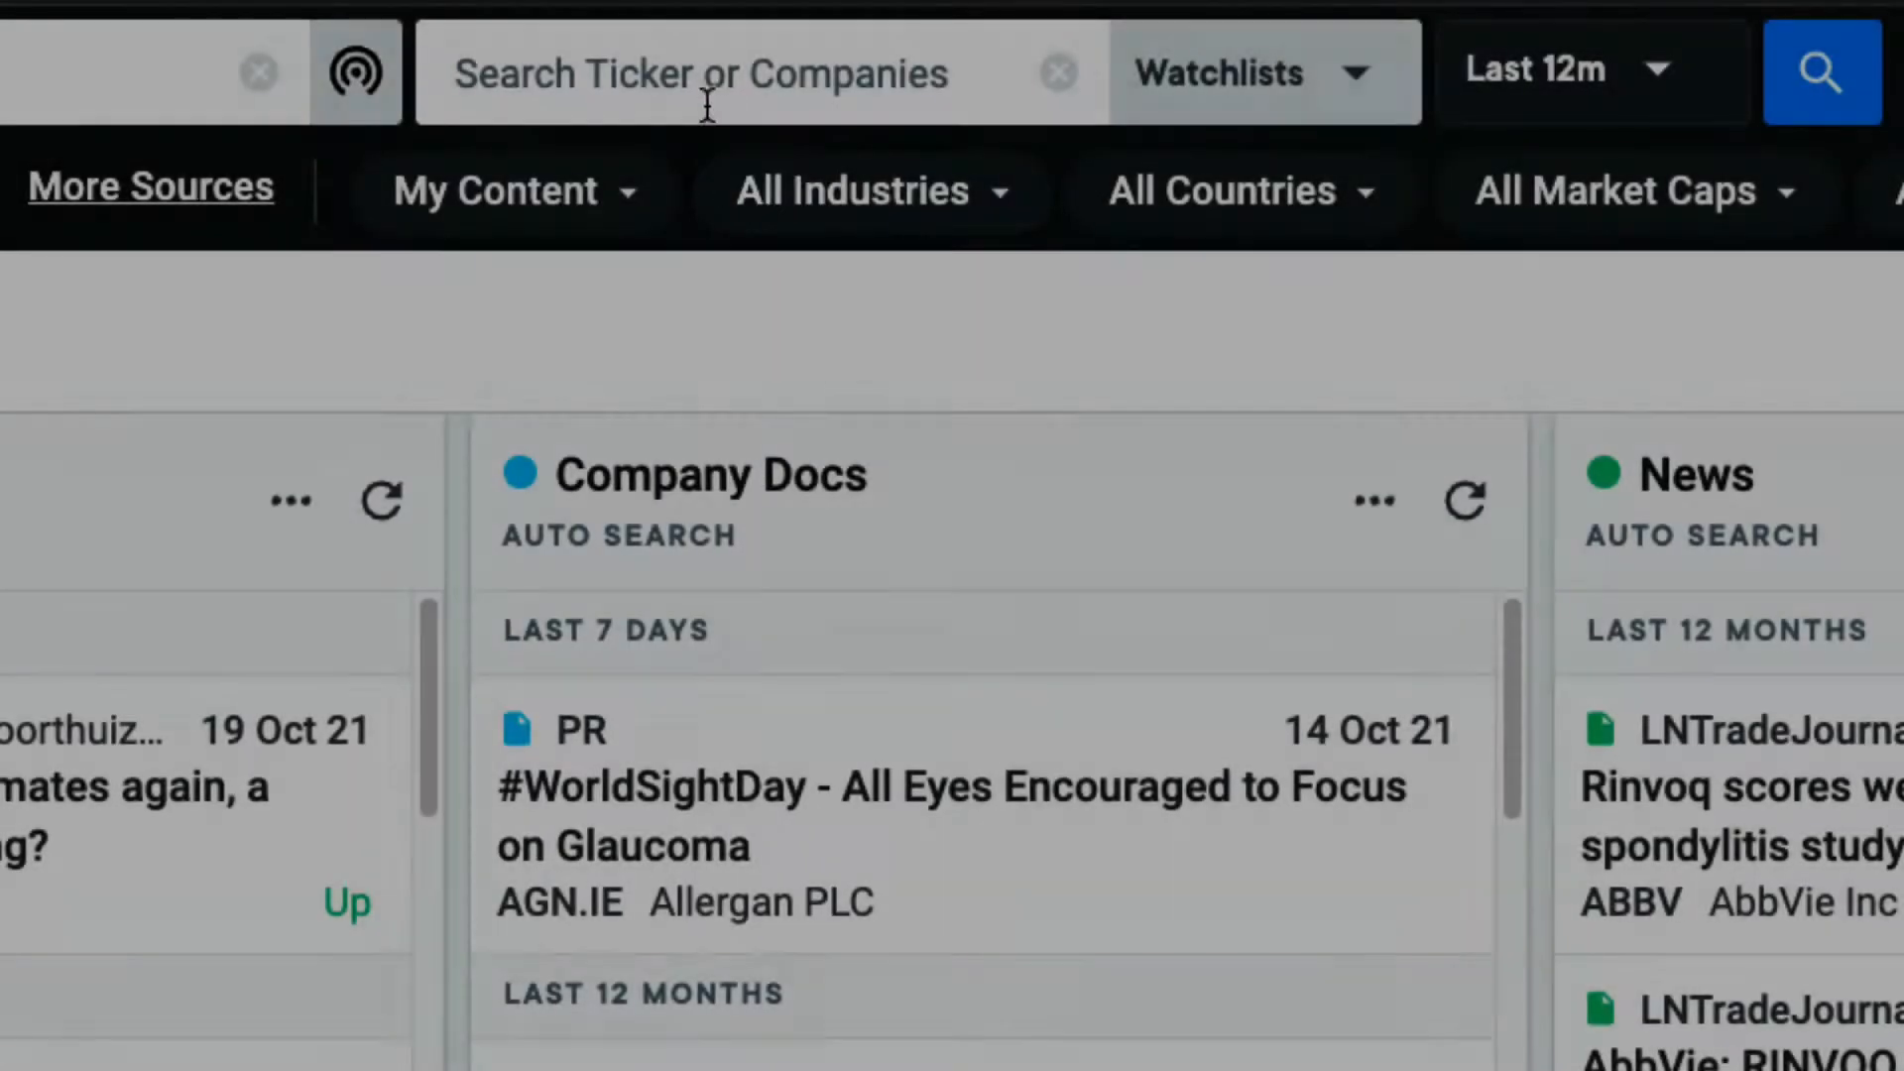
Step: Search 'tesla' and select TSLA - Tesla Inc to load its tear sheet
{"action": "type", "text": "tesla"}
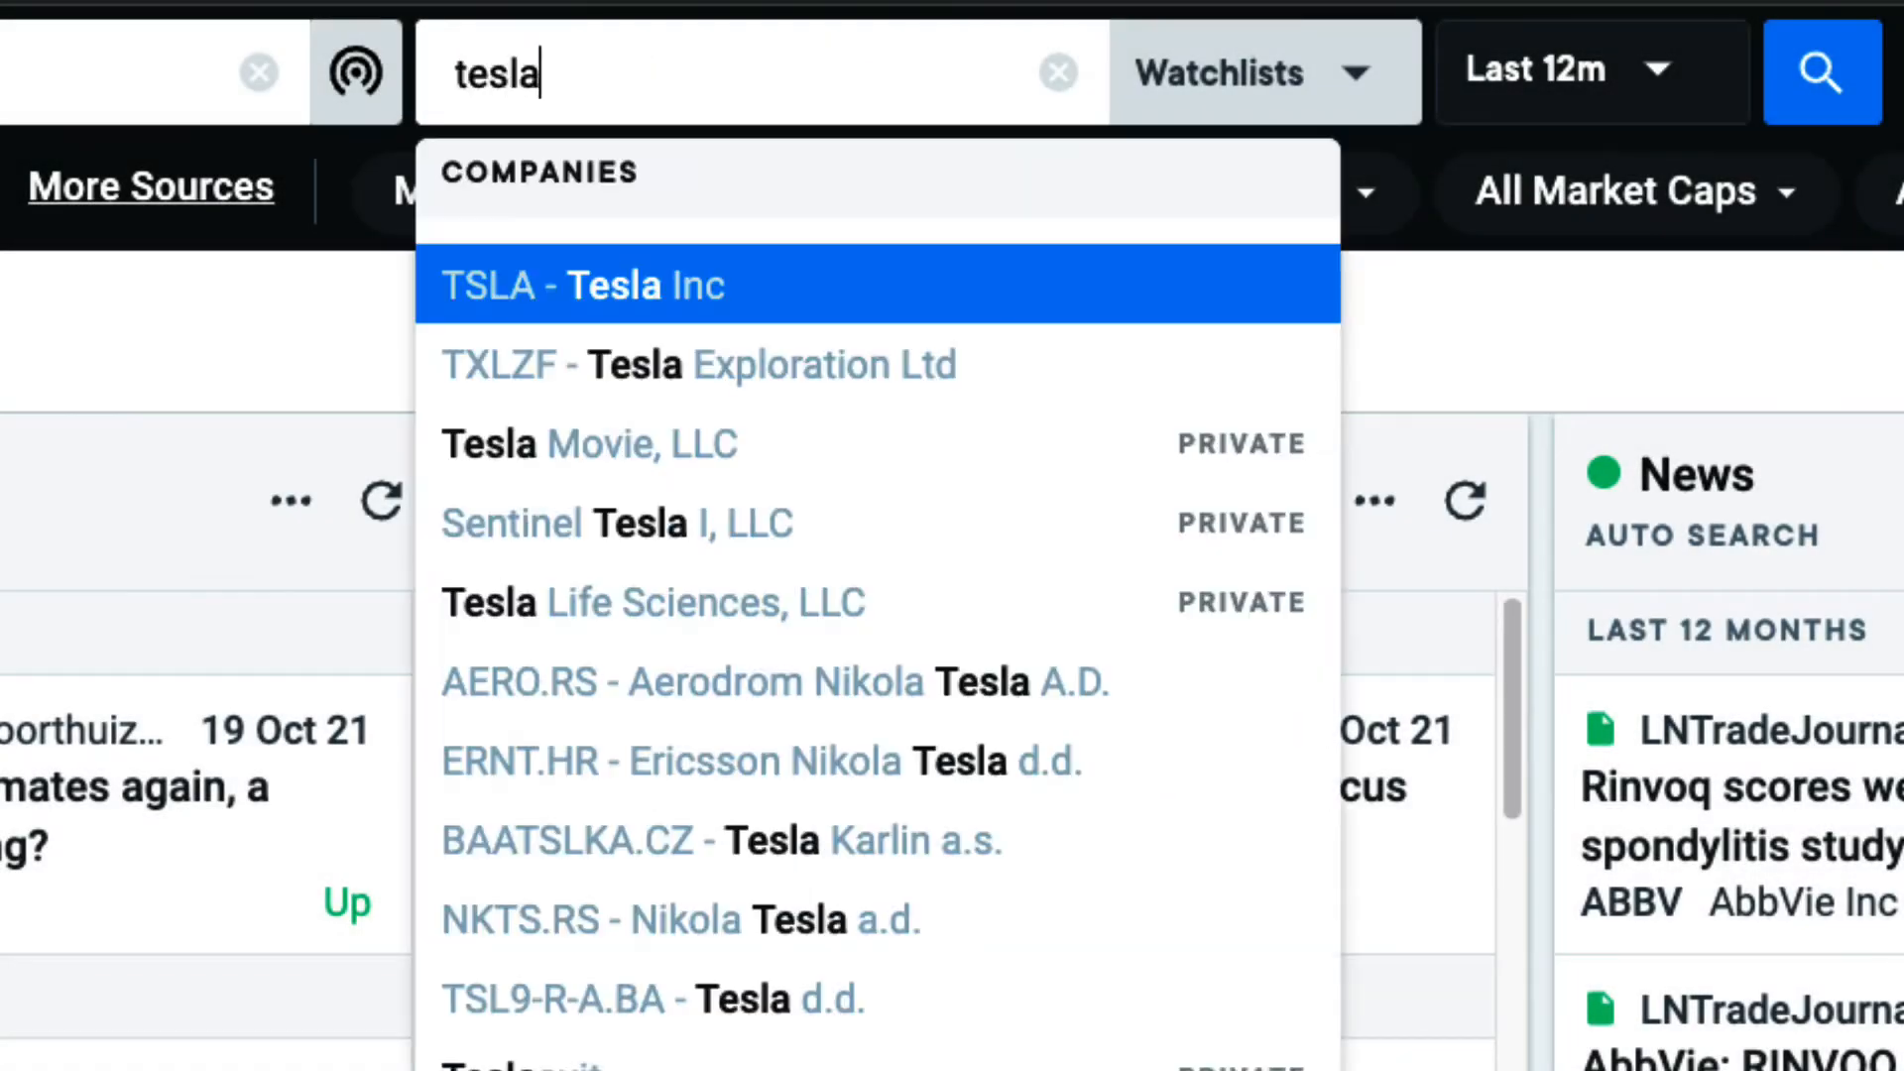
{"action": "left_click", "coordinate": [581, 286]}
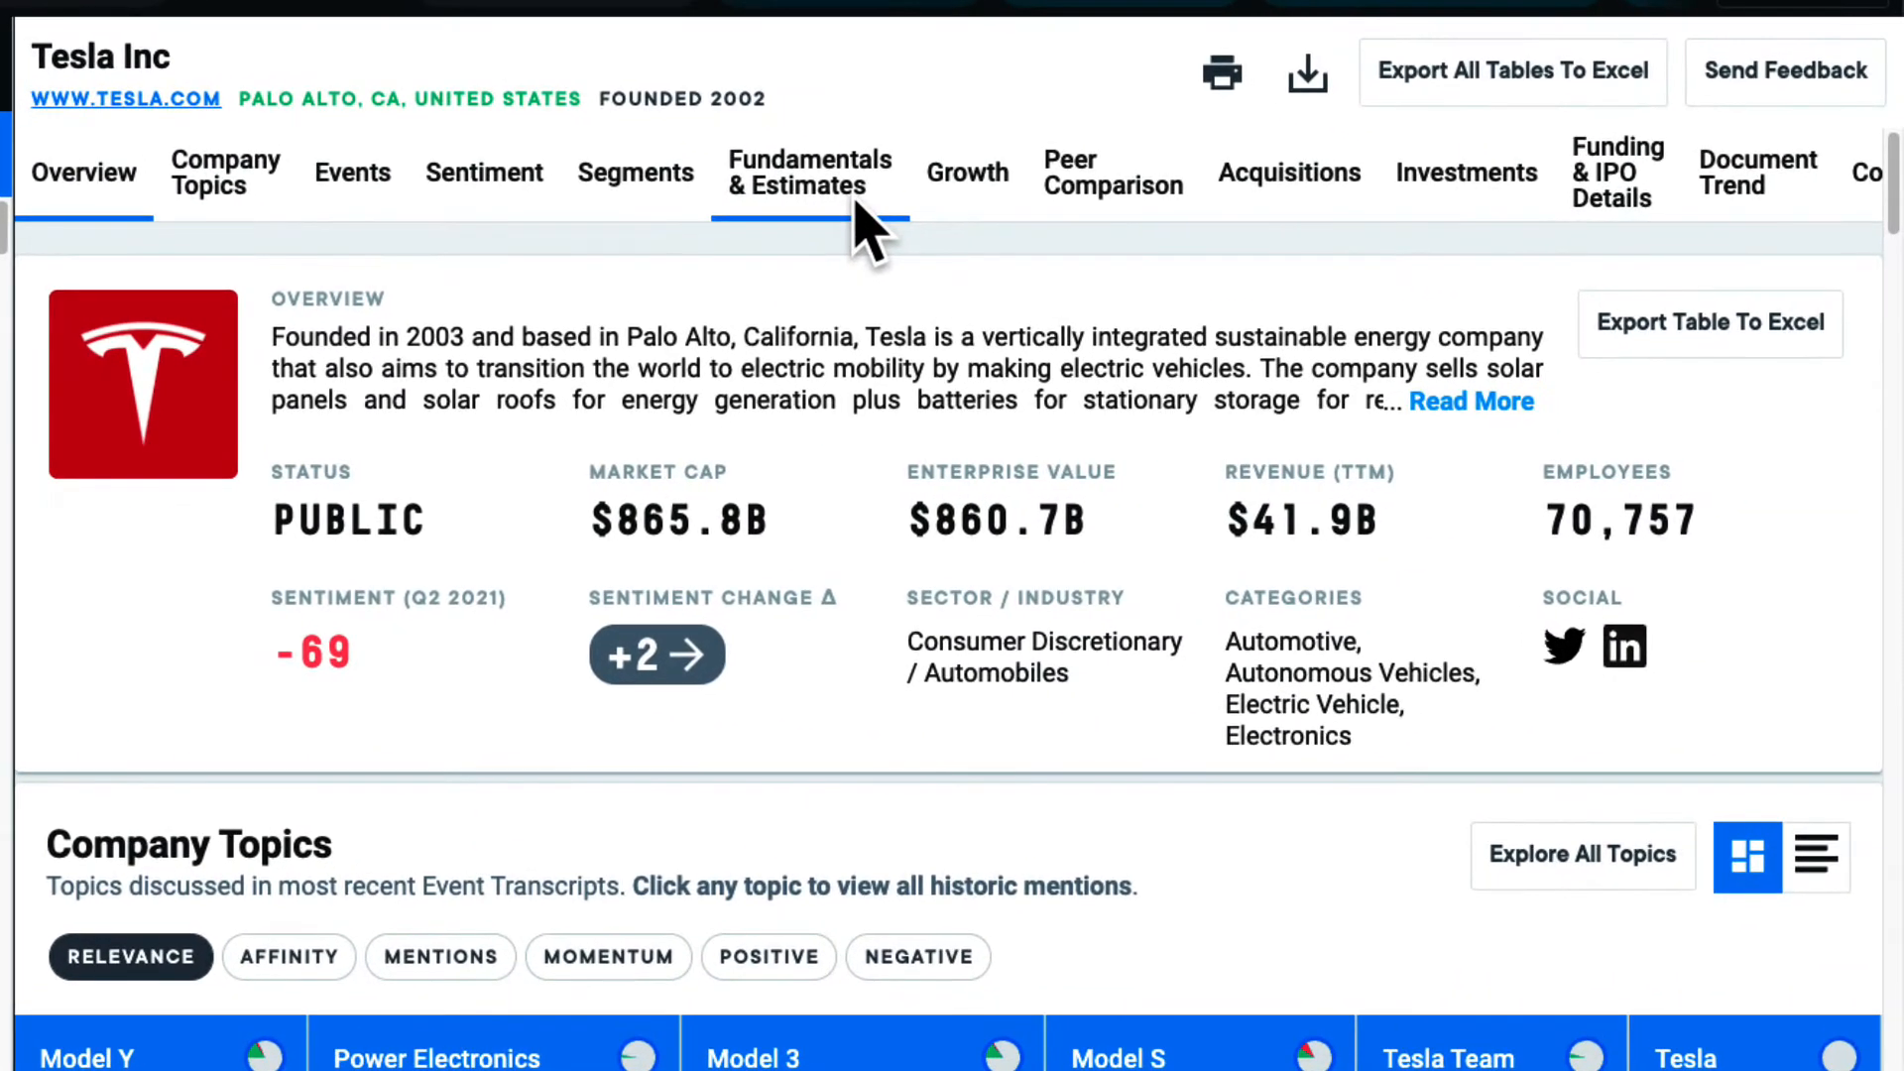
Step: Review Tesla's Fundamentals & Estimates, Growth and Peer Comparison, ending on Company Topics
{"action": "left_click", "coordinate": [809, 173]}
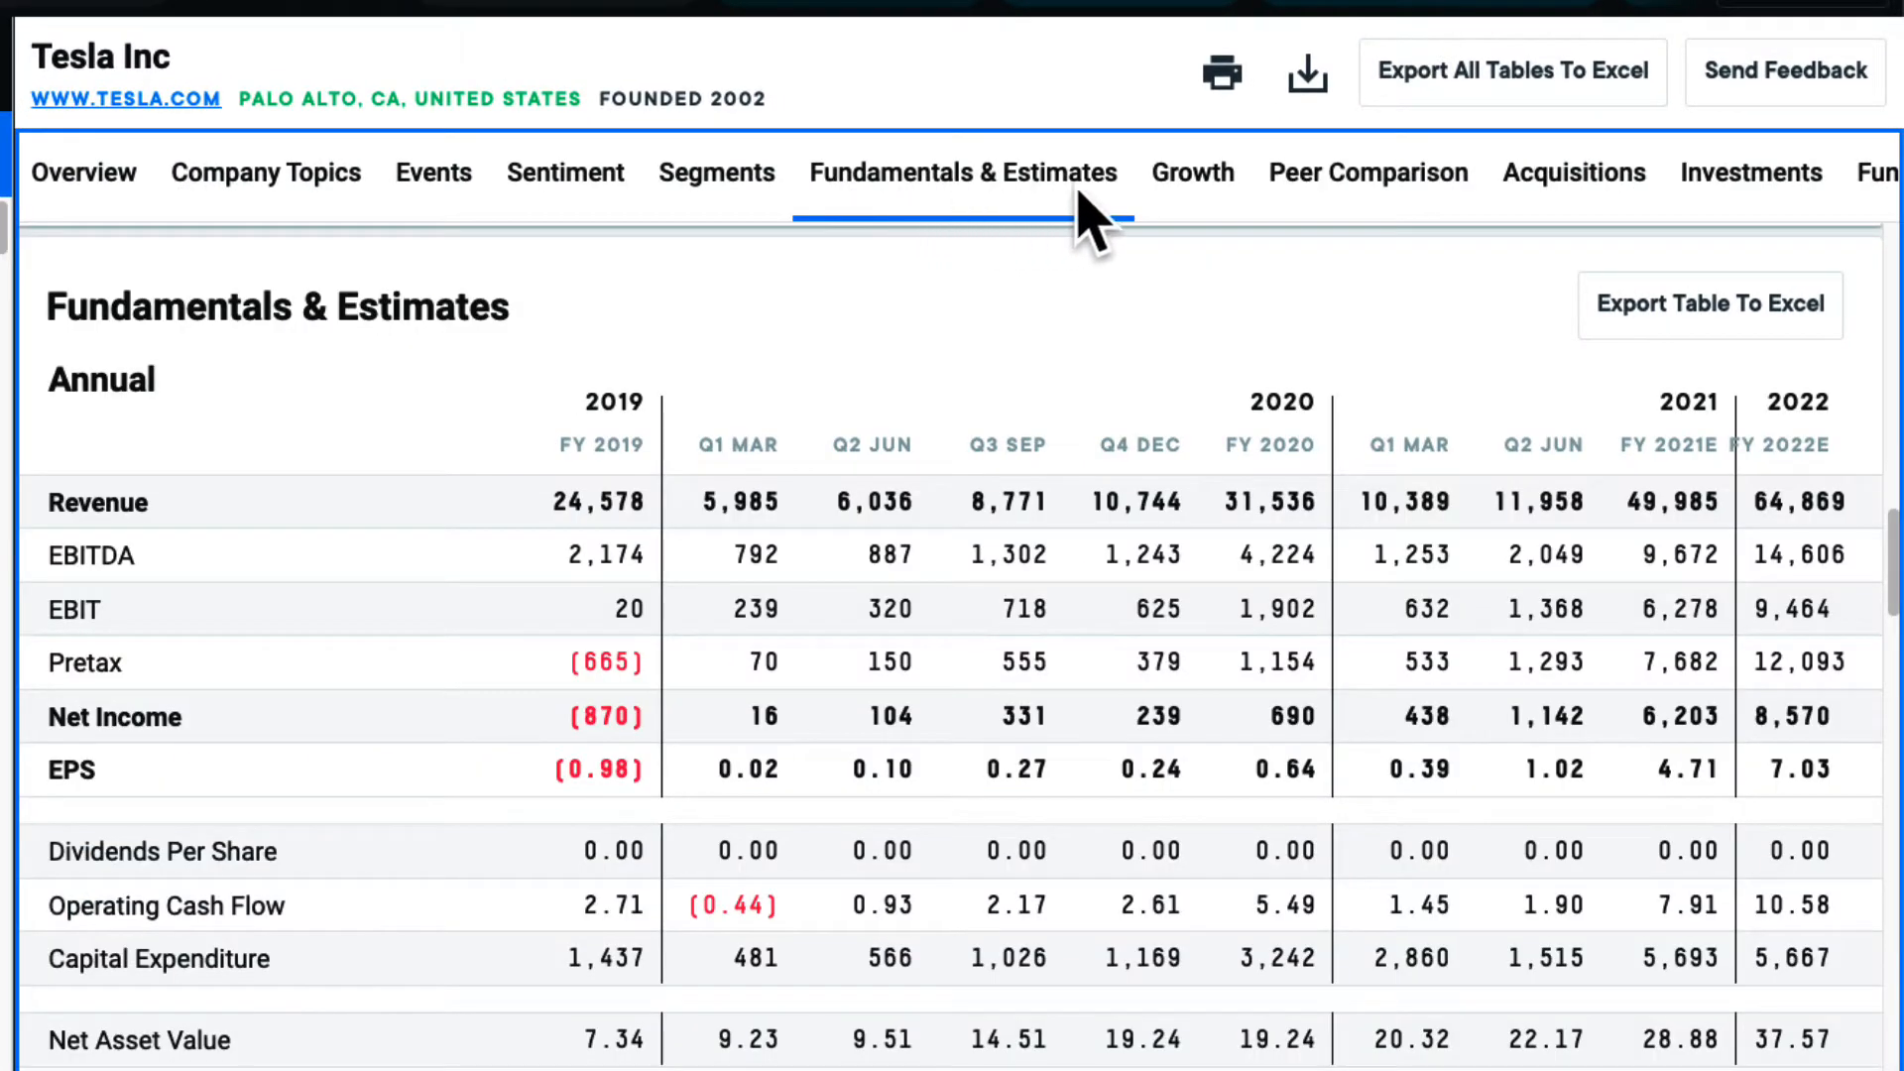
{"action": "left_click", "coordinate": [1192, 171]}
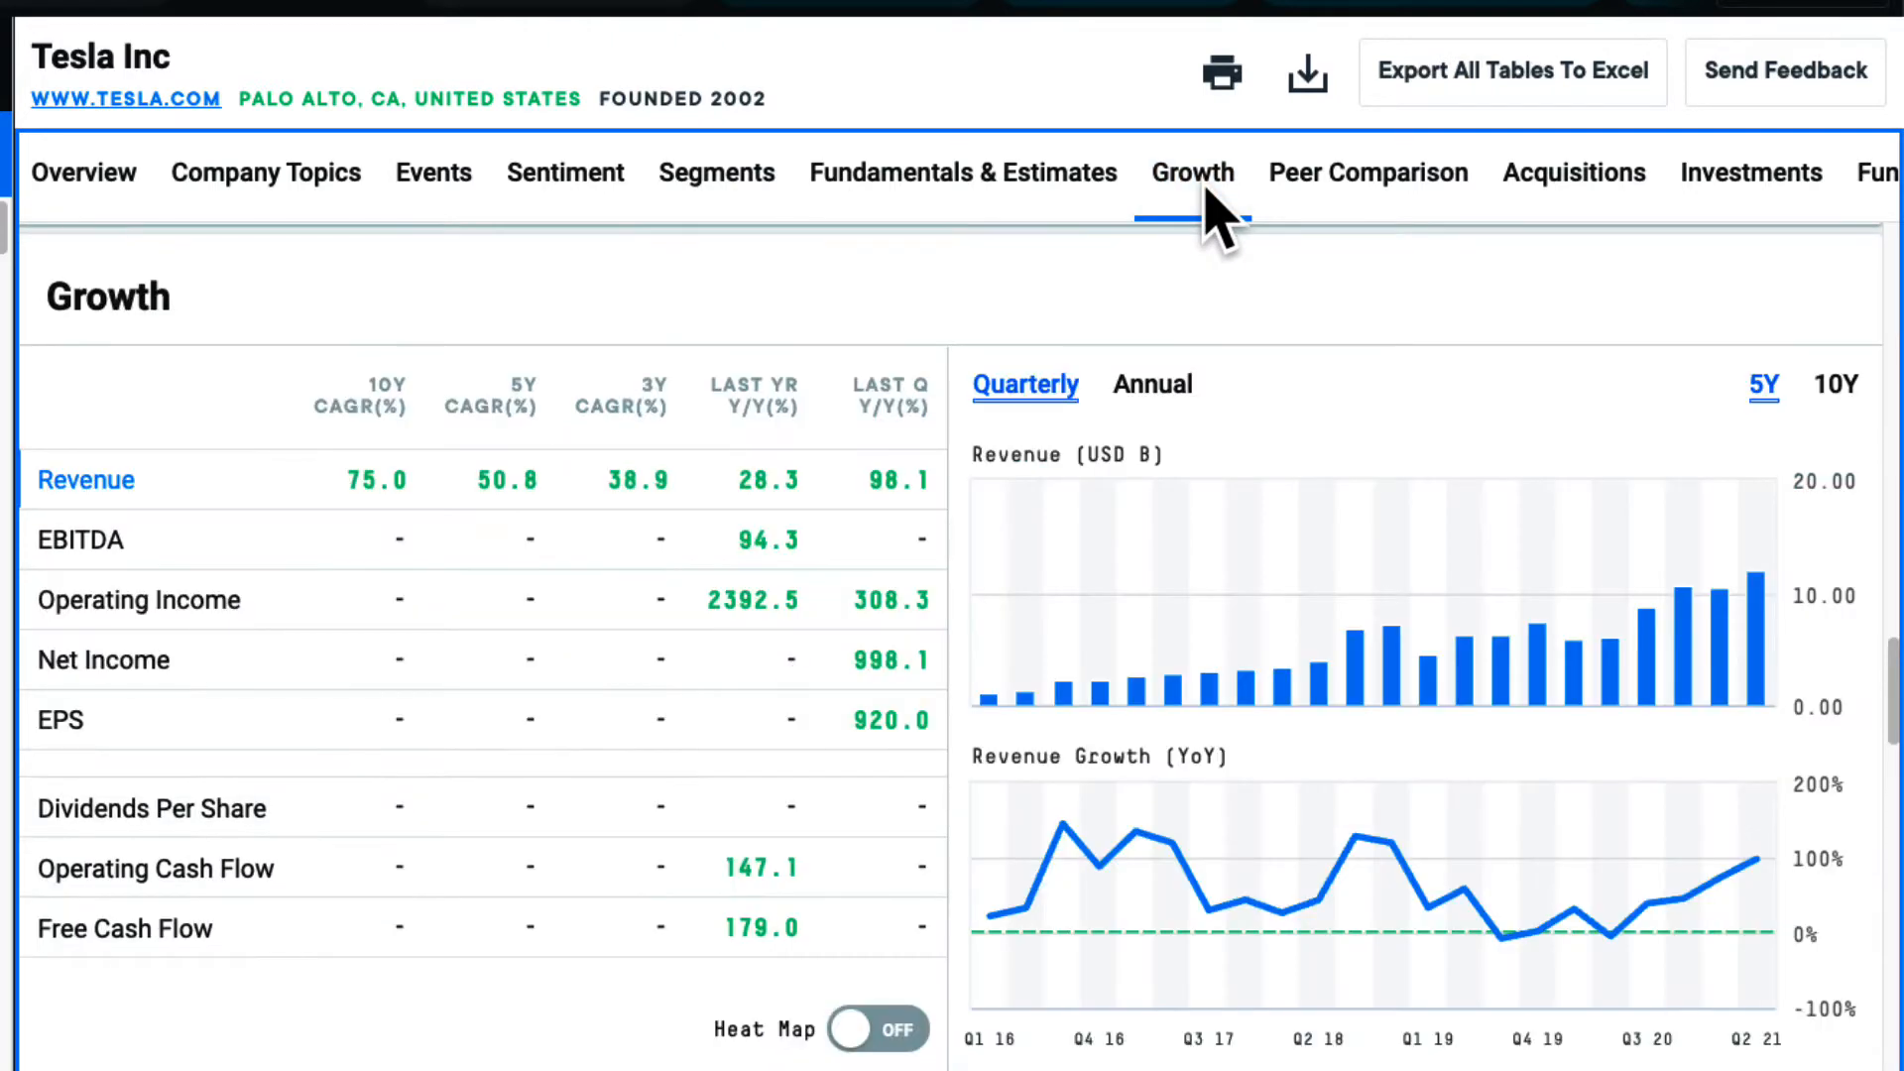
{"action": "mouse_move", "coordinate": [1366, 214]}
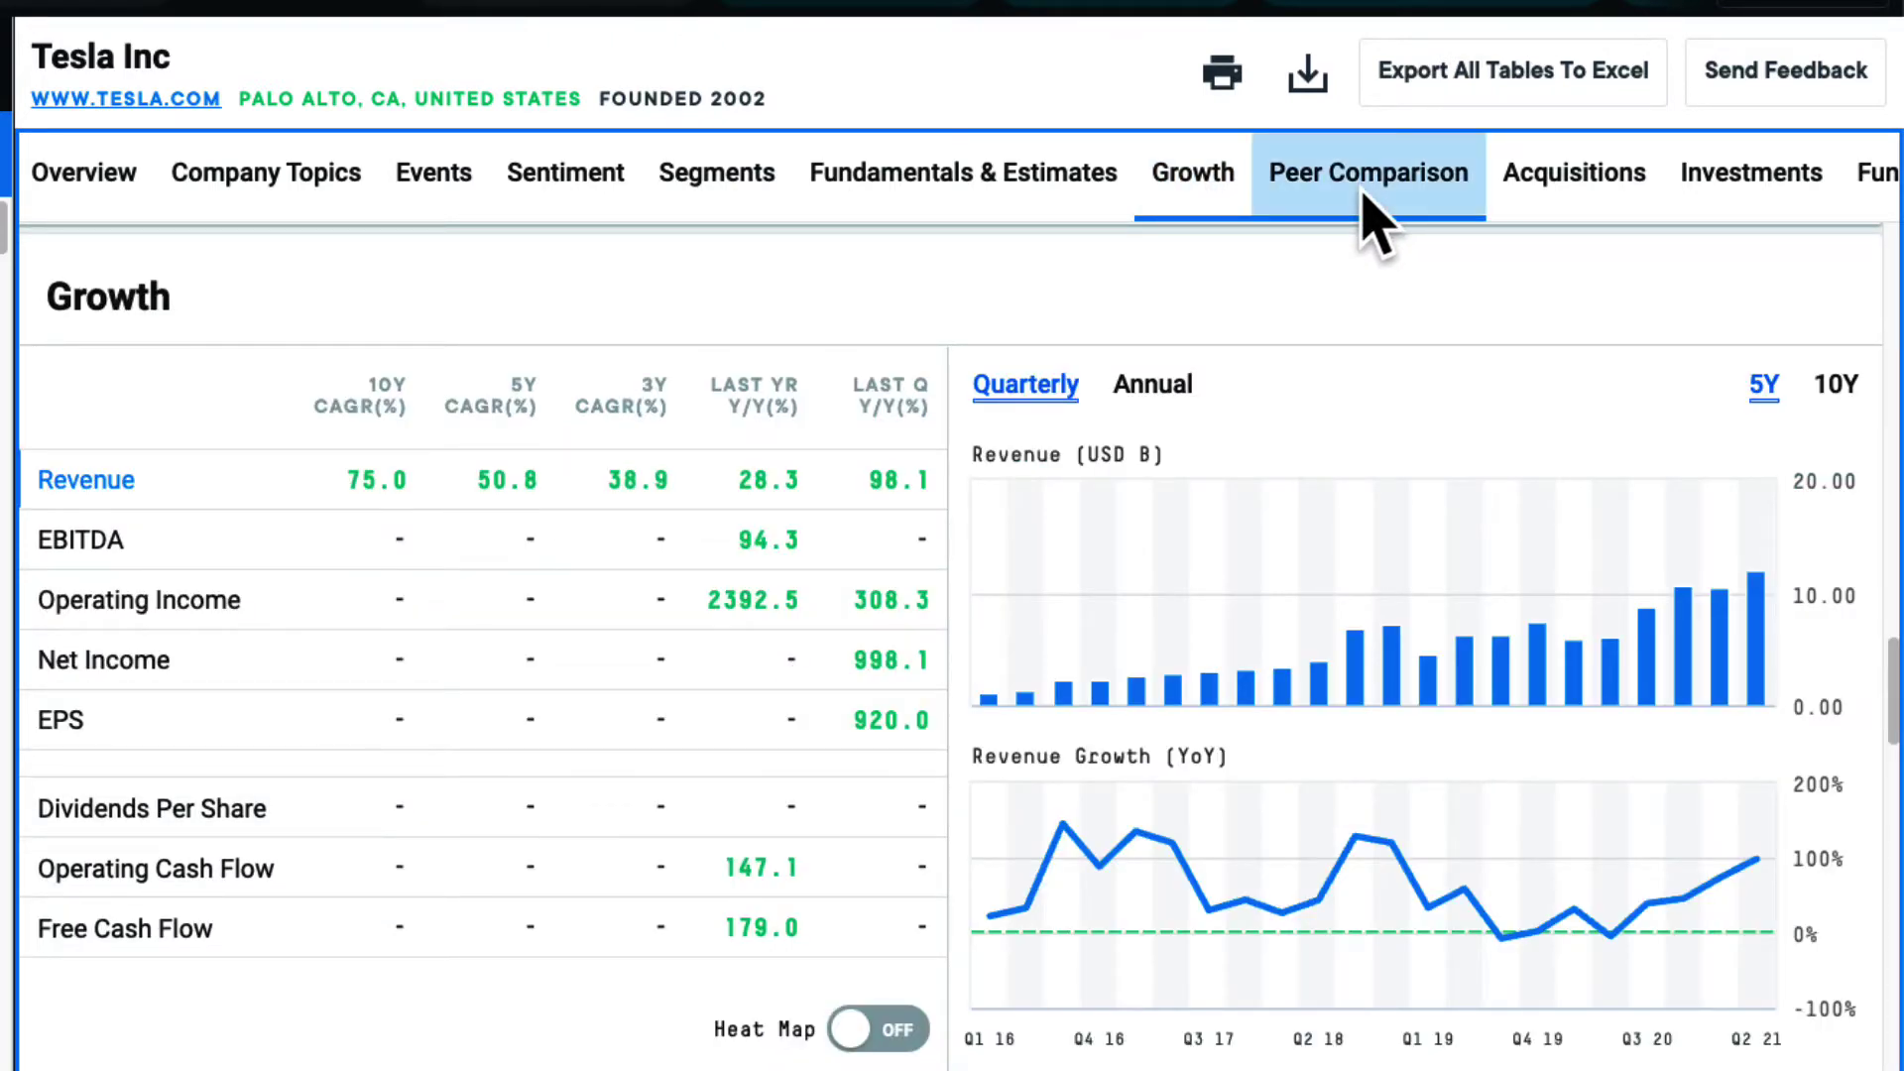
{"action": "left_click", "coordinate": [1368, 171]}
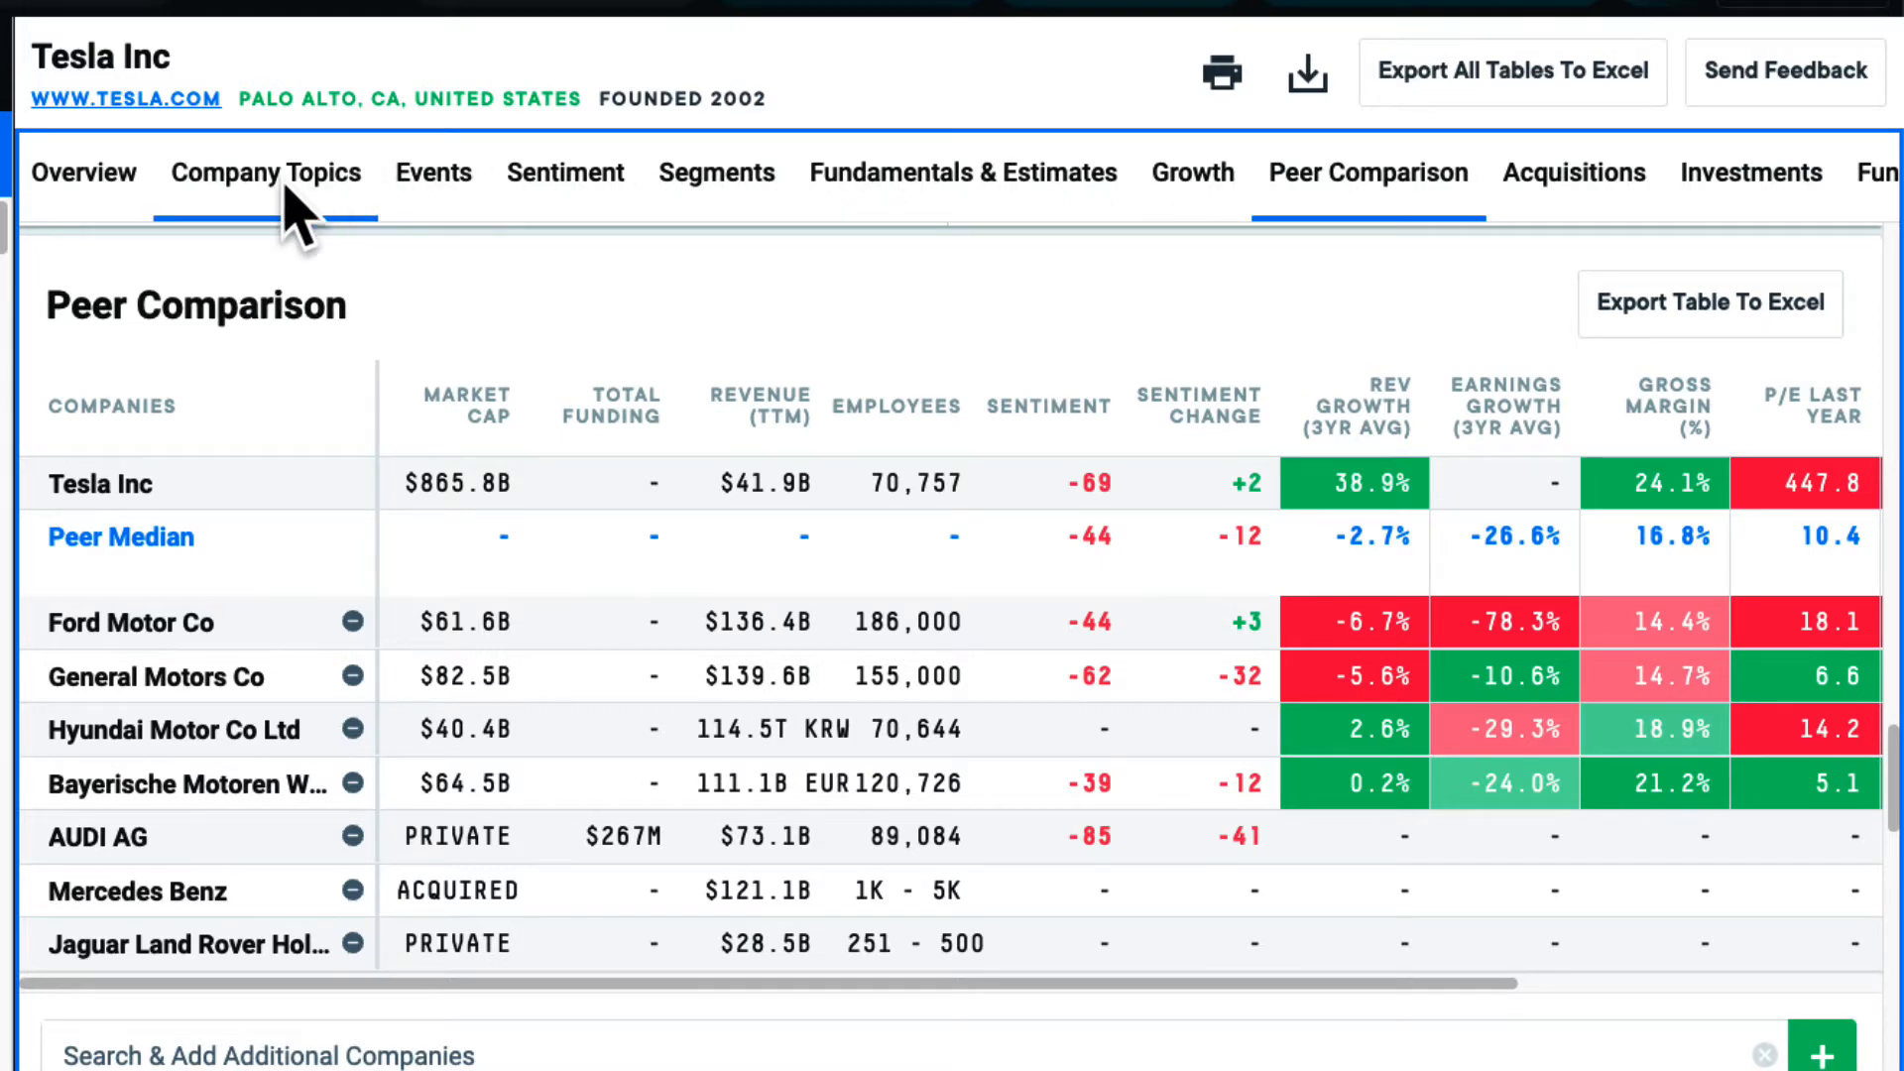
{"action": "left_click", "coordinate": [264, 173]}
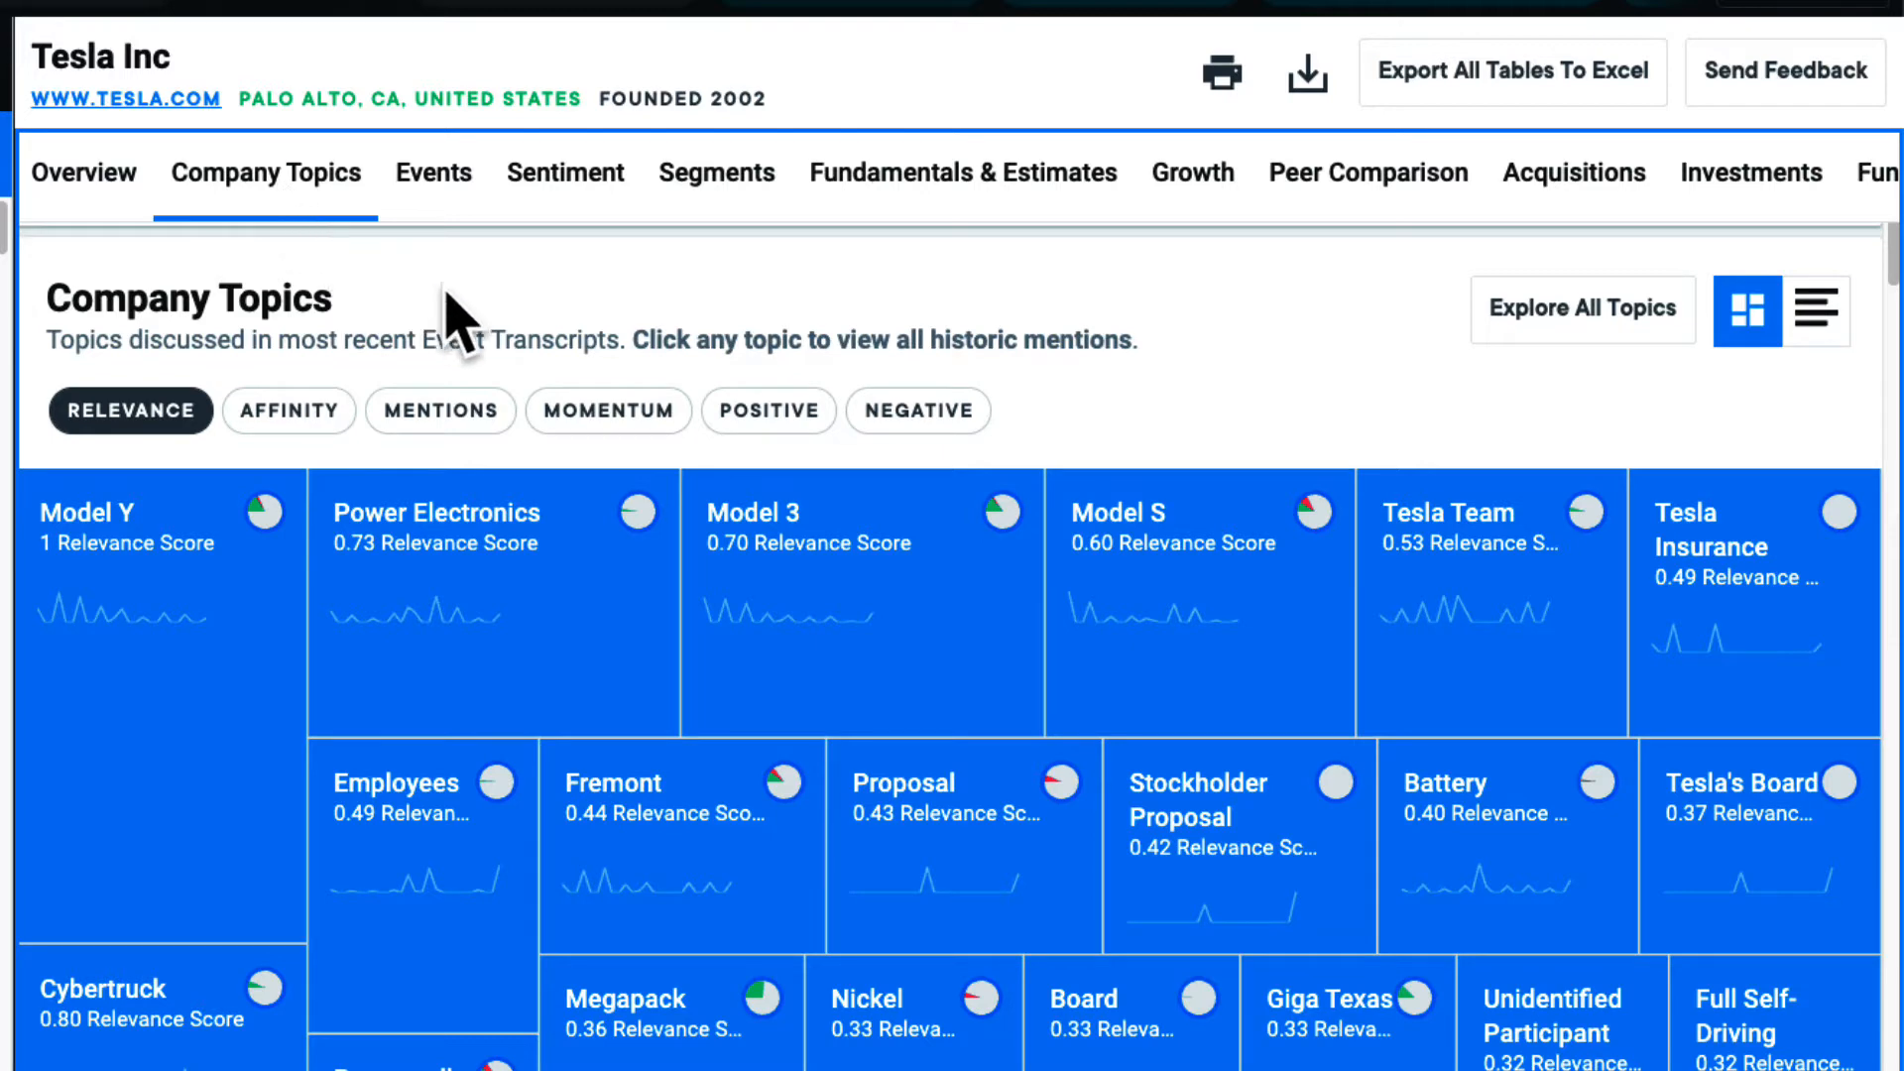
{"action": "mouse_move", "coordinate": [1025, 444]}
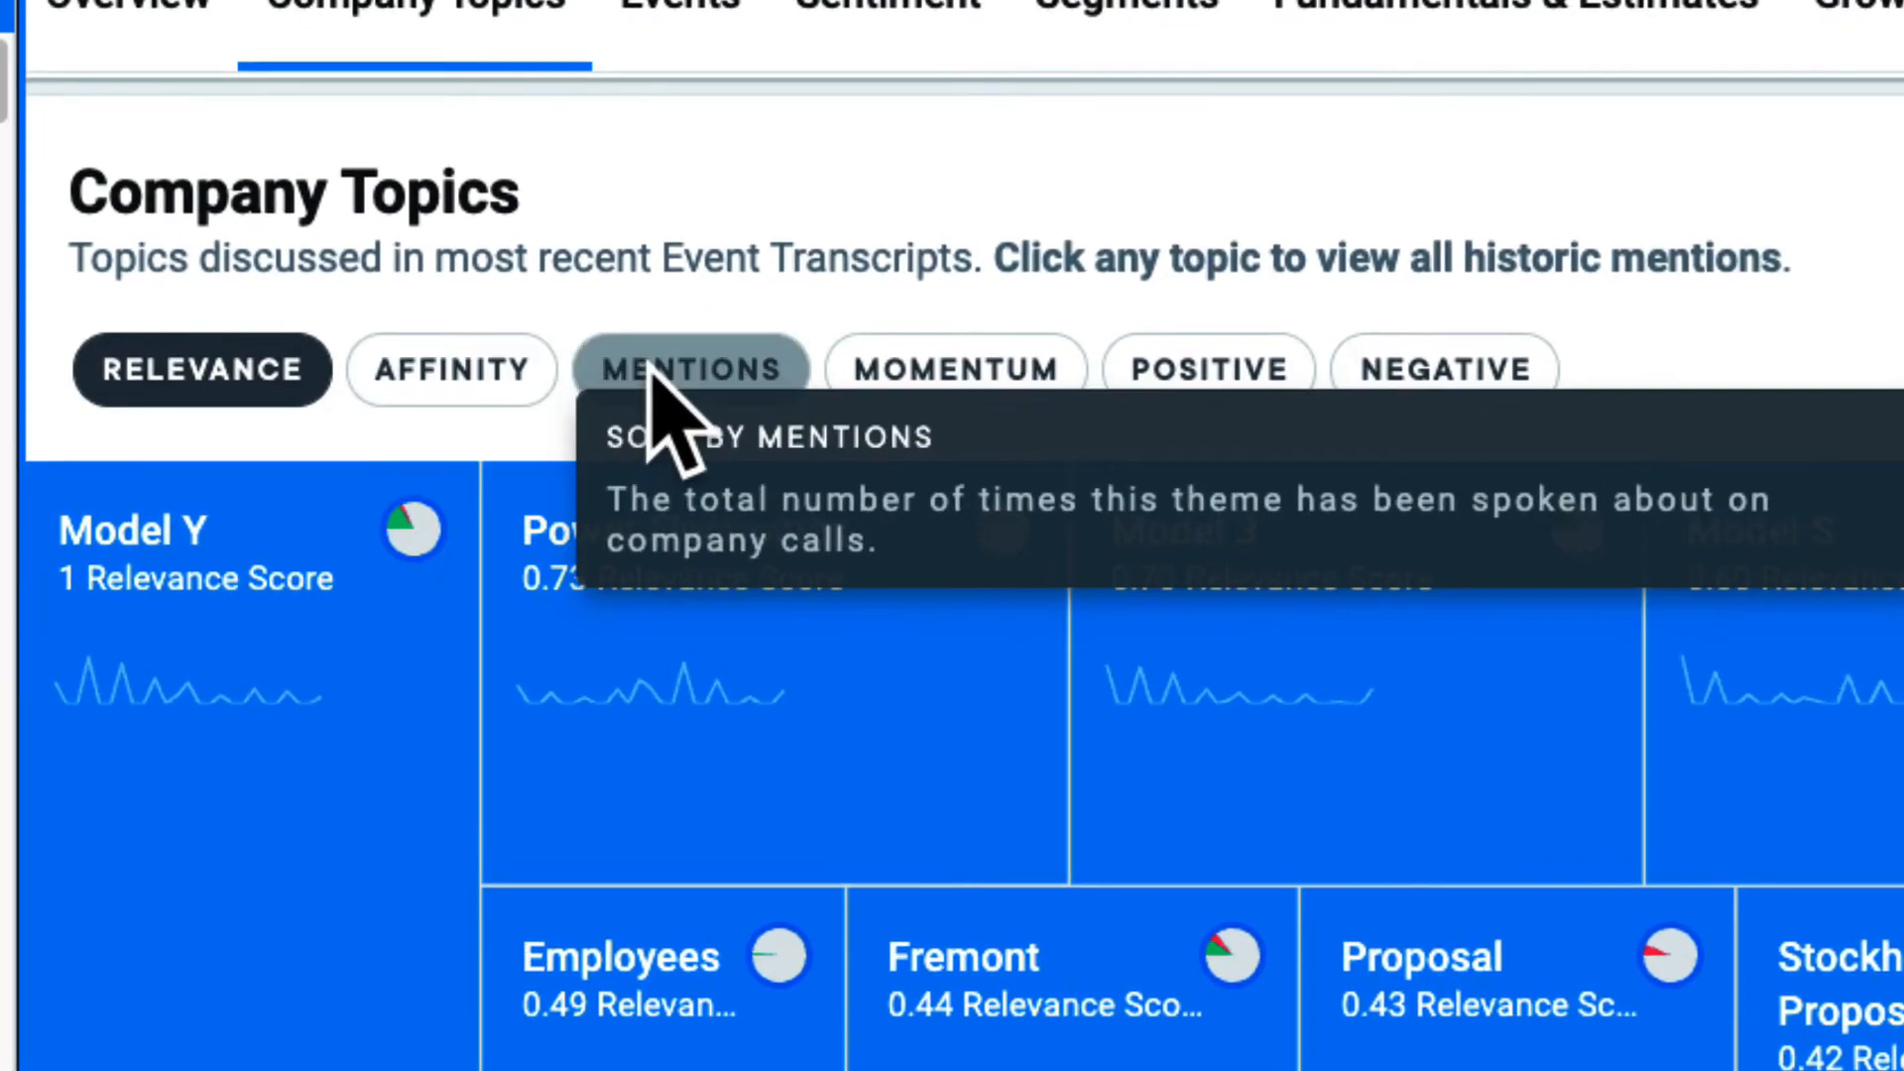
Step: Re-sort Tesla's topics by mentions, then by momentum
{"action": "left_click", "coordinate": [690, 369]}
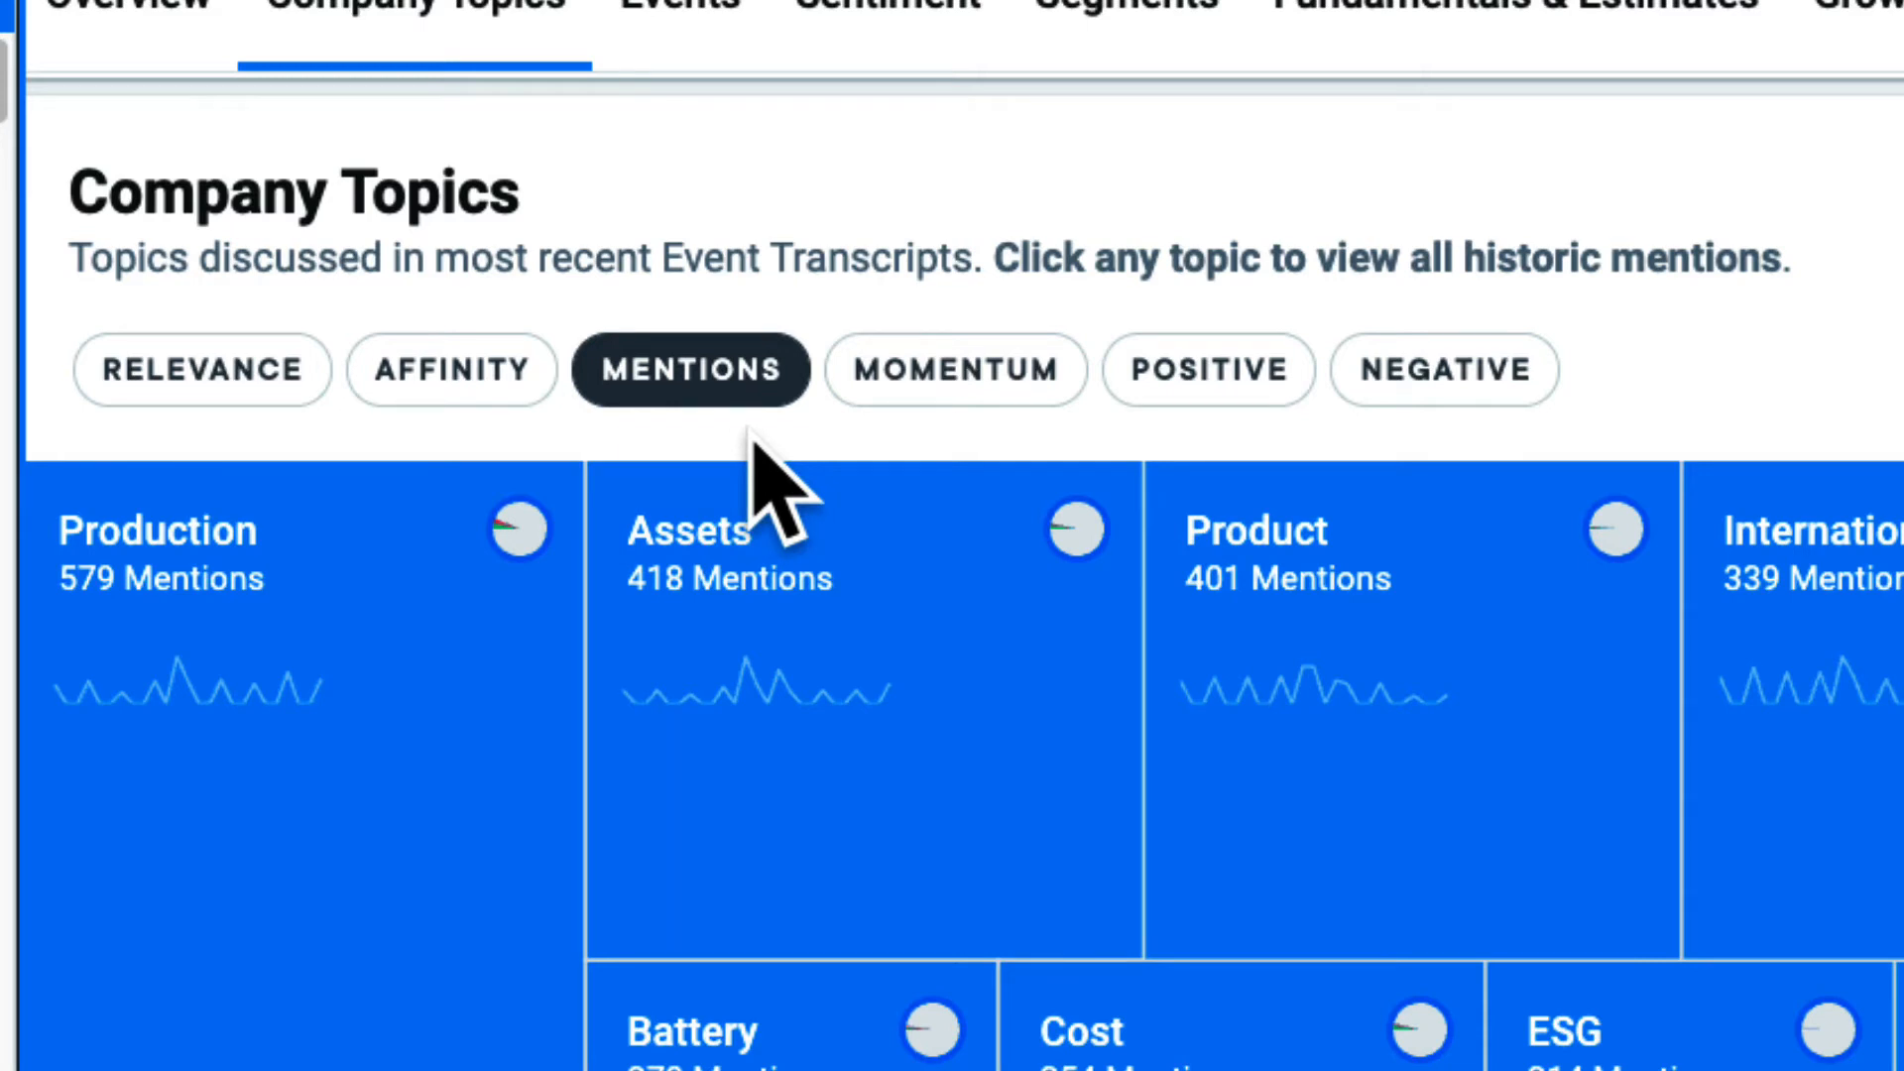
{"action": "left_click", "coordinate": [954, 369]}
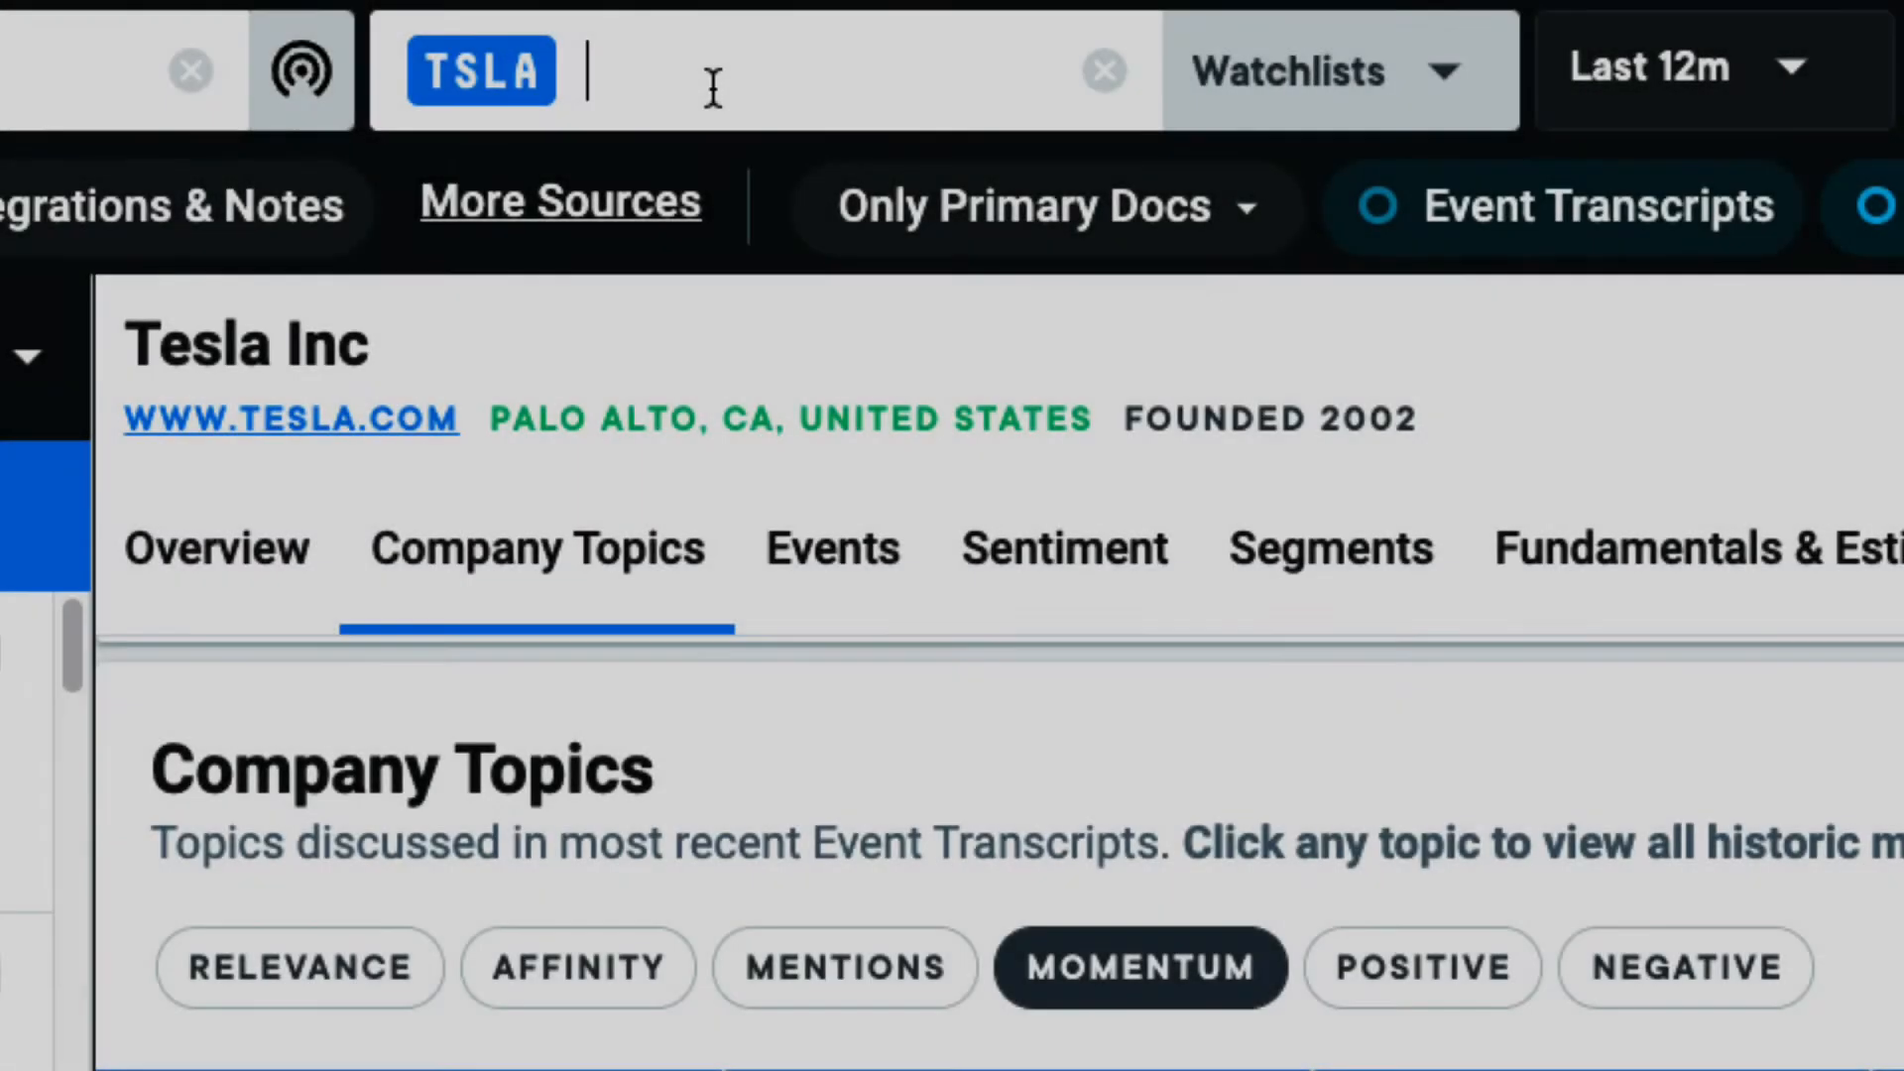
Step: Add GM - General Motors Co alongside TSLA and begin the keyword 'fuelc'
{"action": "type", "text": "GM"}
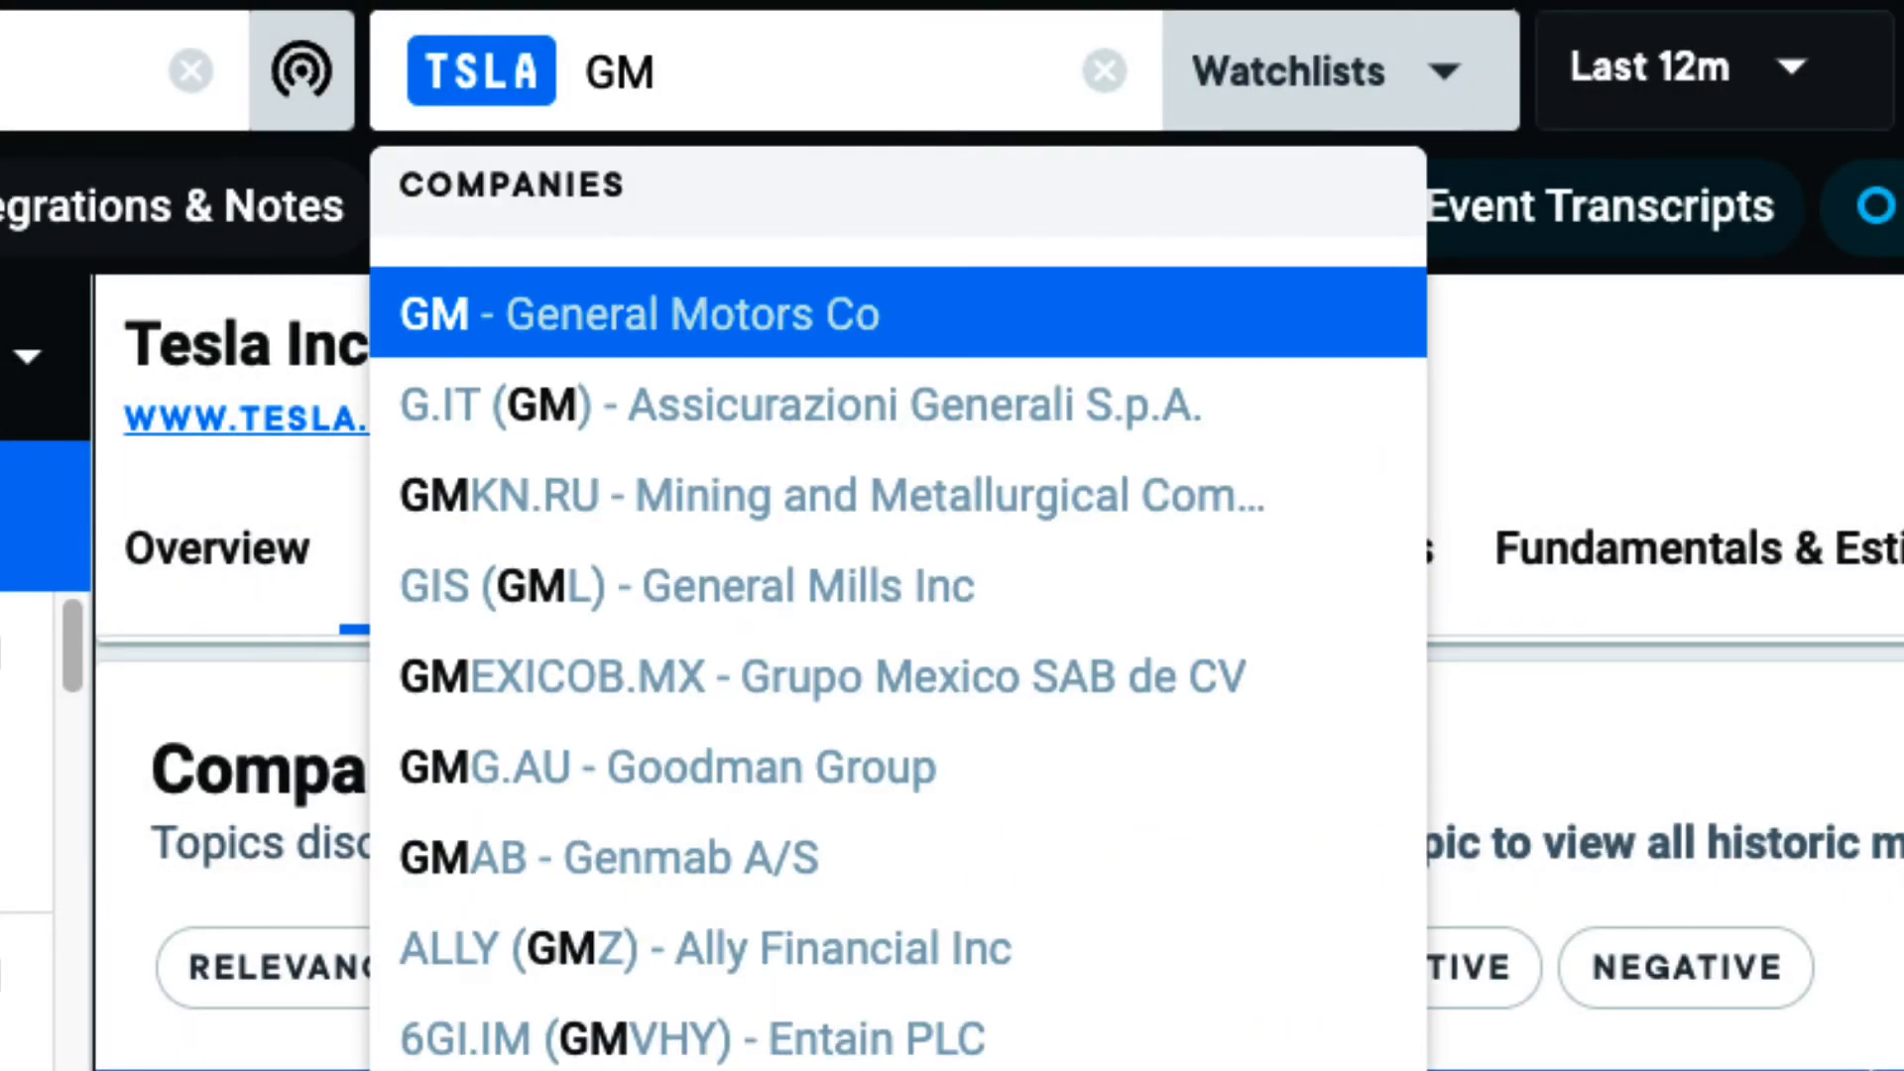
{"action": "left_click", "coordinate": [642, 316]}
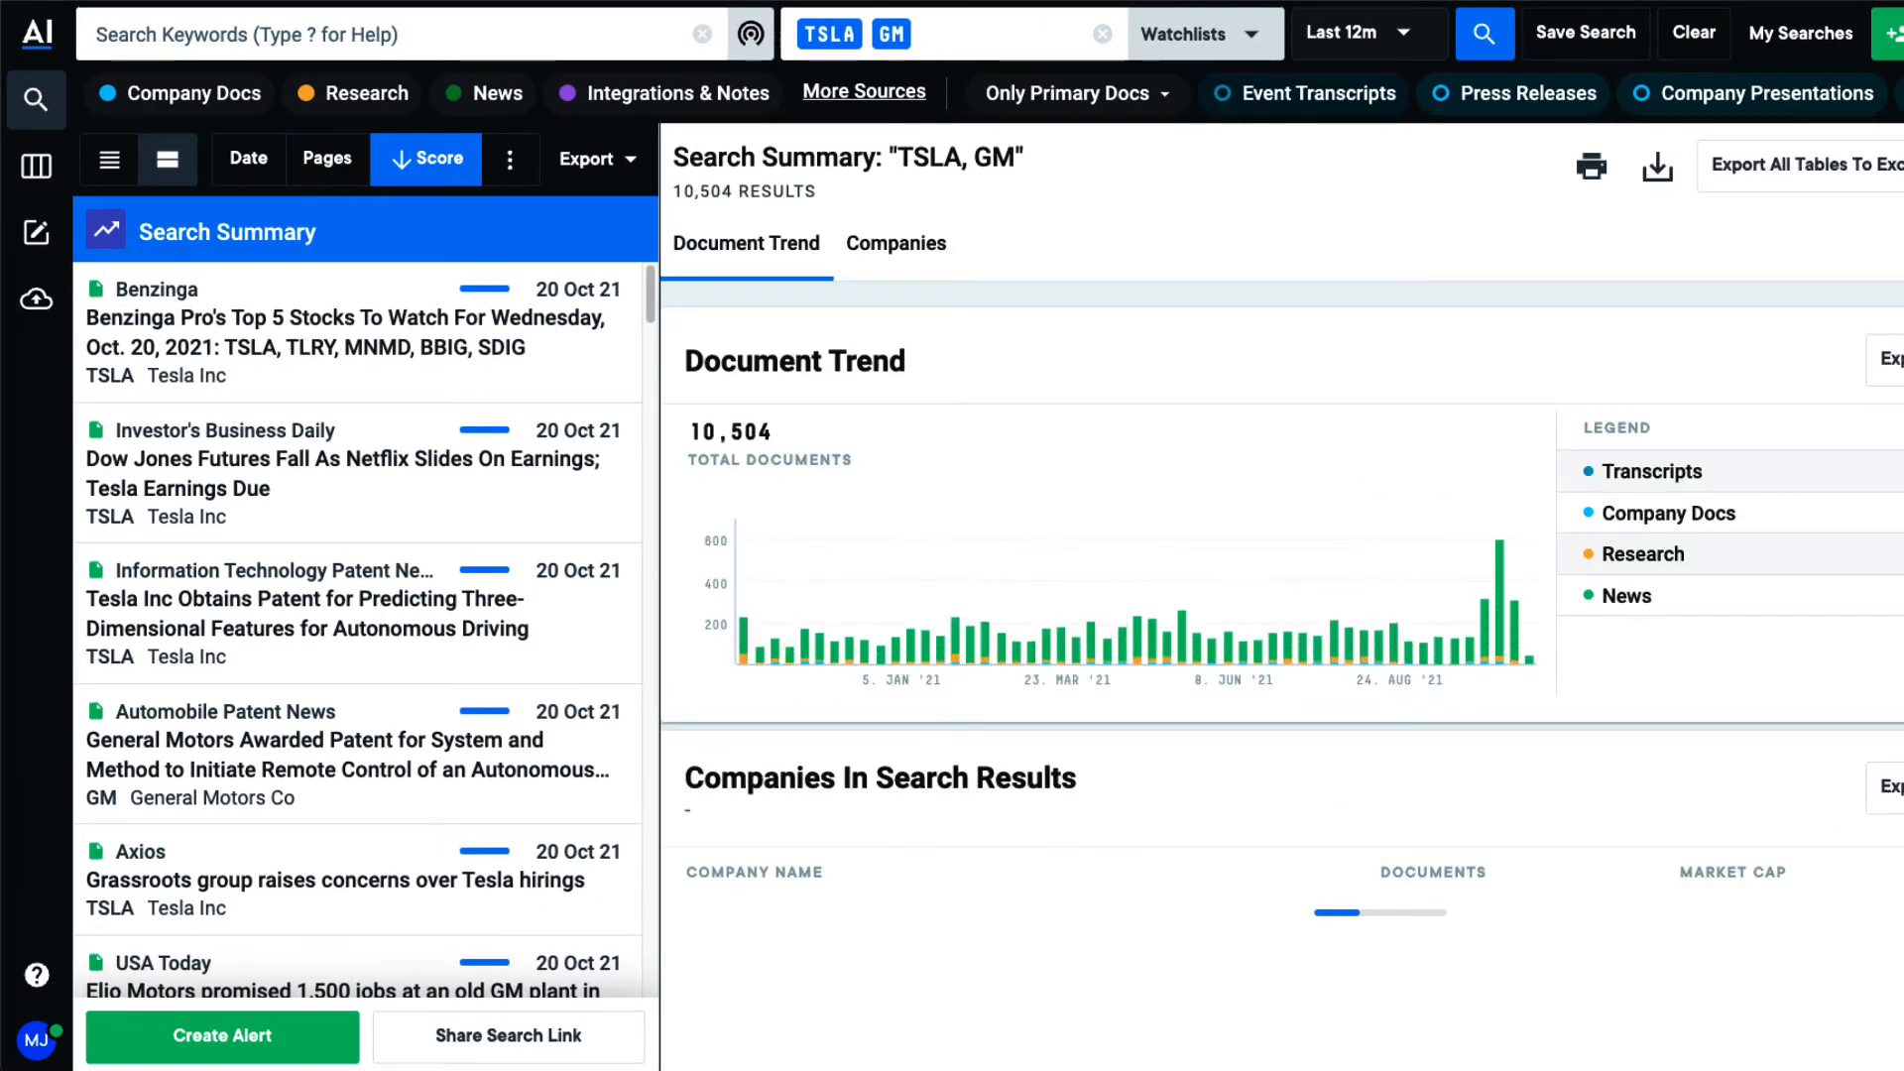
{"action": "type", "text": "fuelc"}
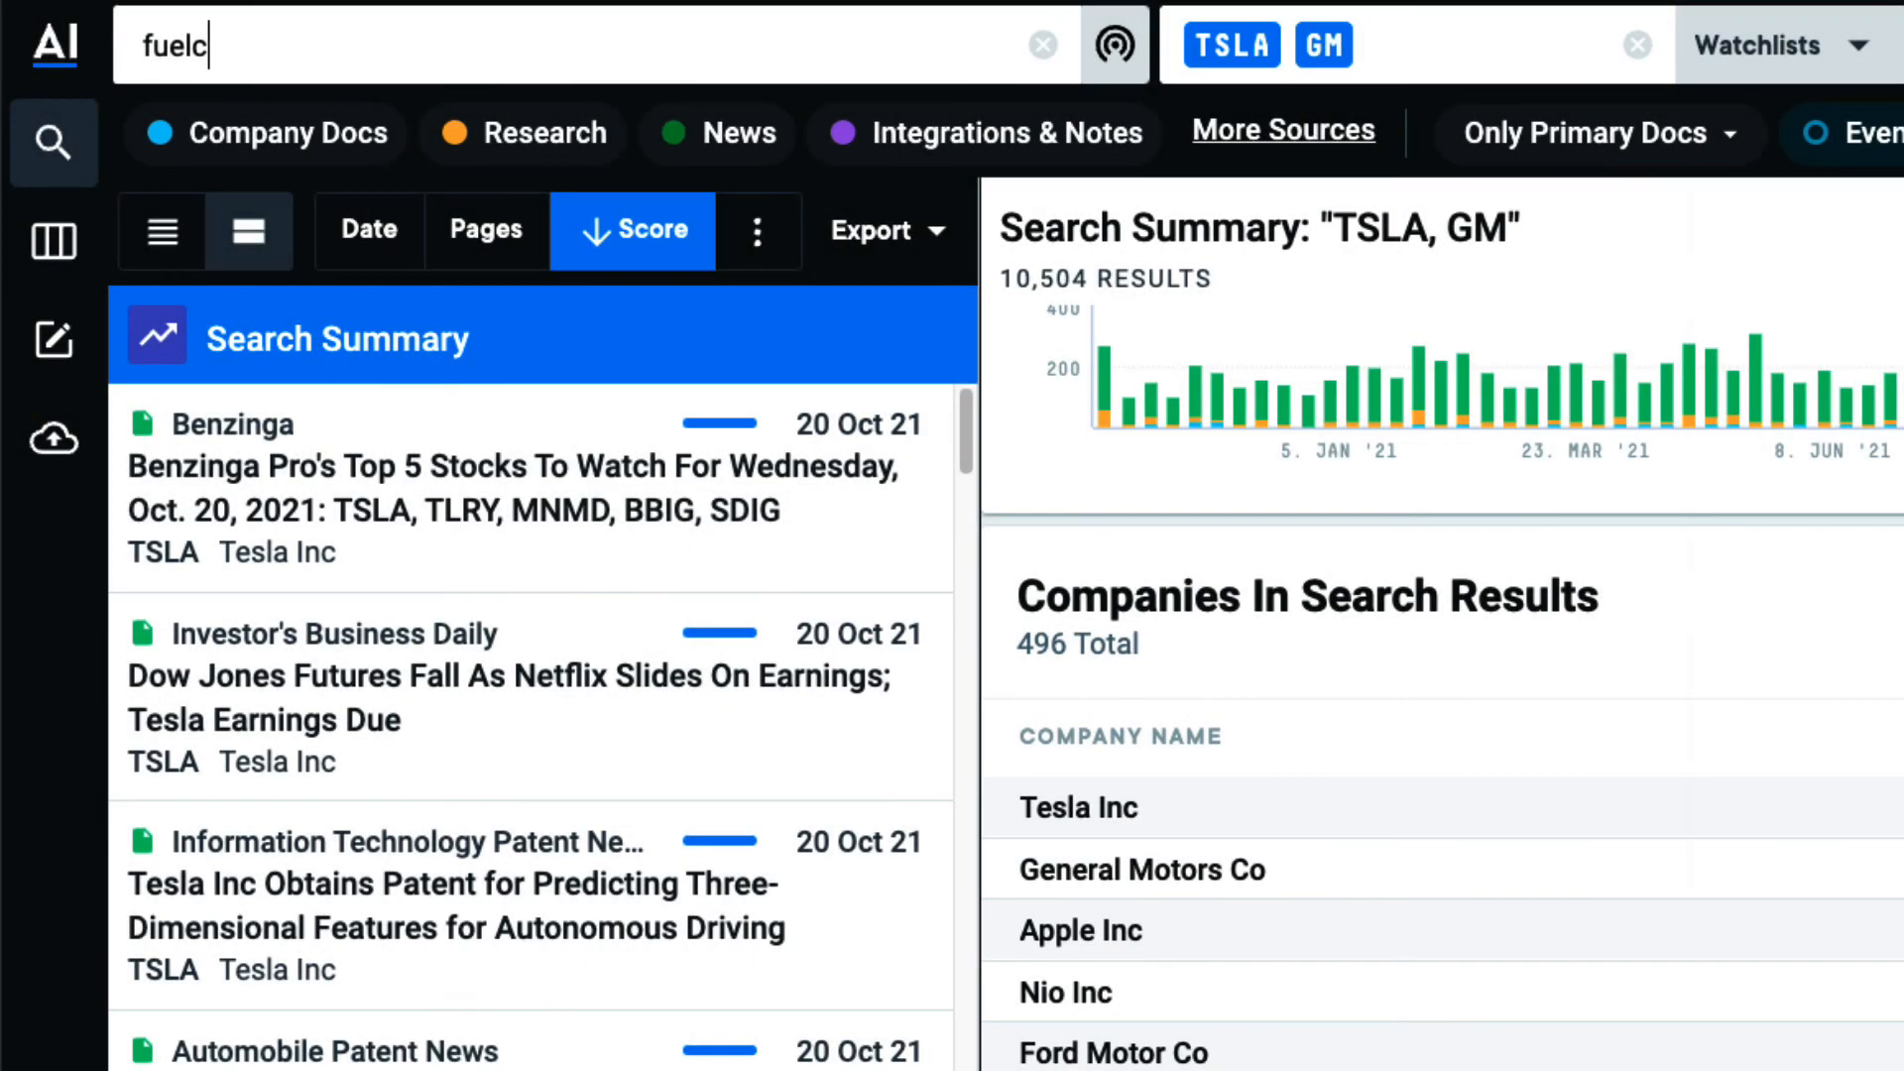